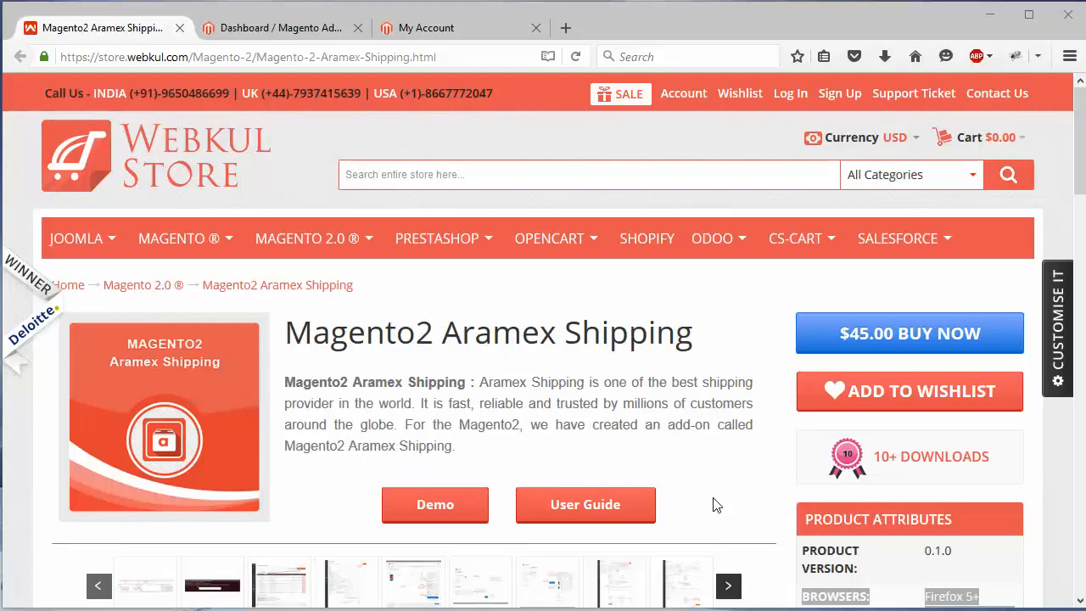
pyautogui.moveTo(1014, 590)
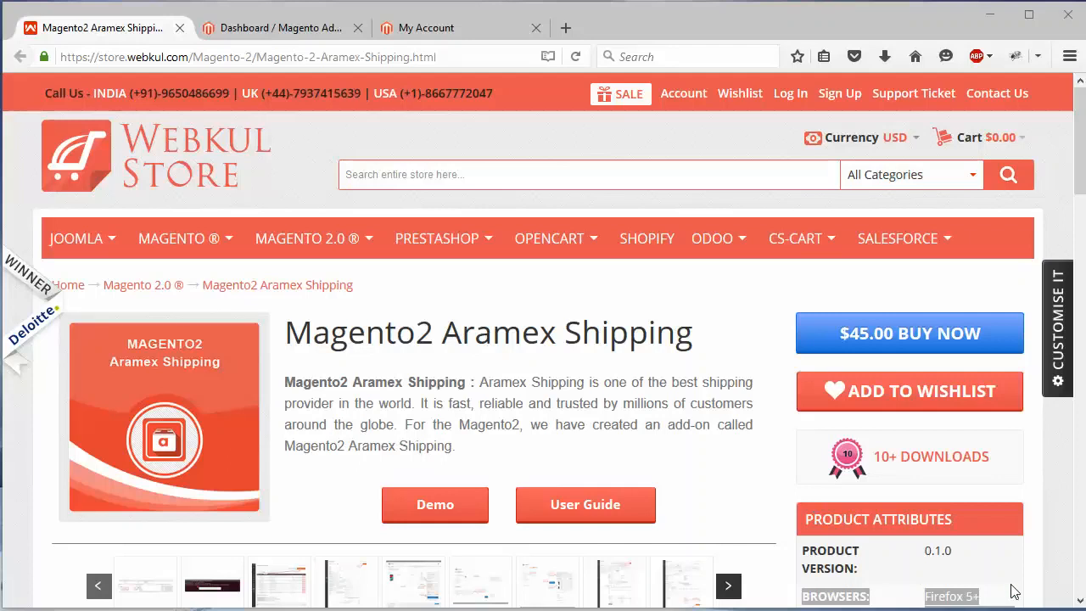
# Step: Go to the admin dashboard and reach Stores > Configuration
pyautogui.click(280, 27)
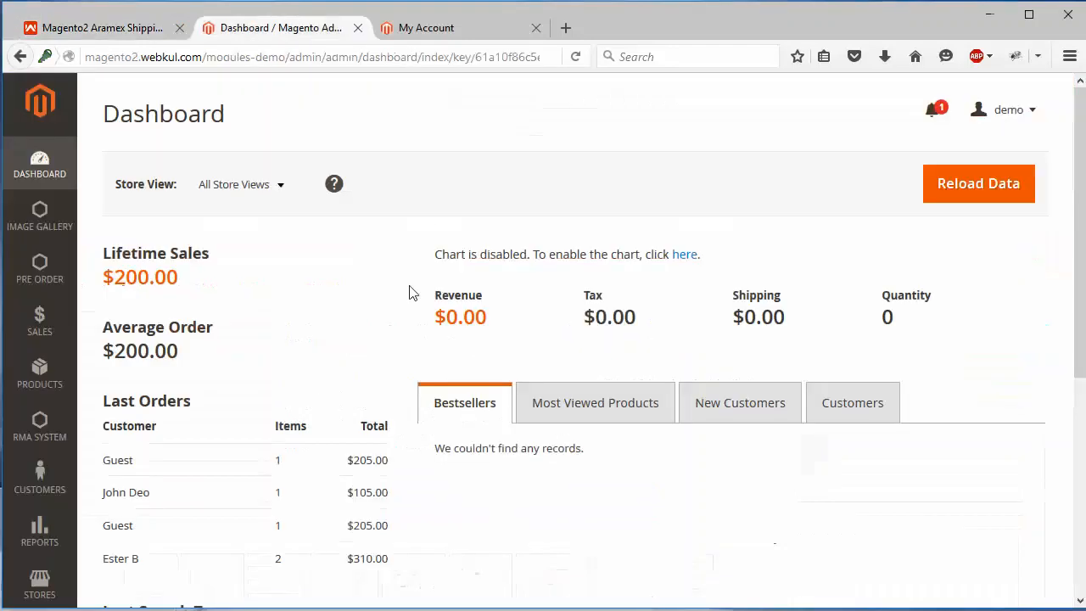
pyautogui.moveTo(41, 534)
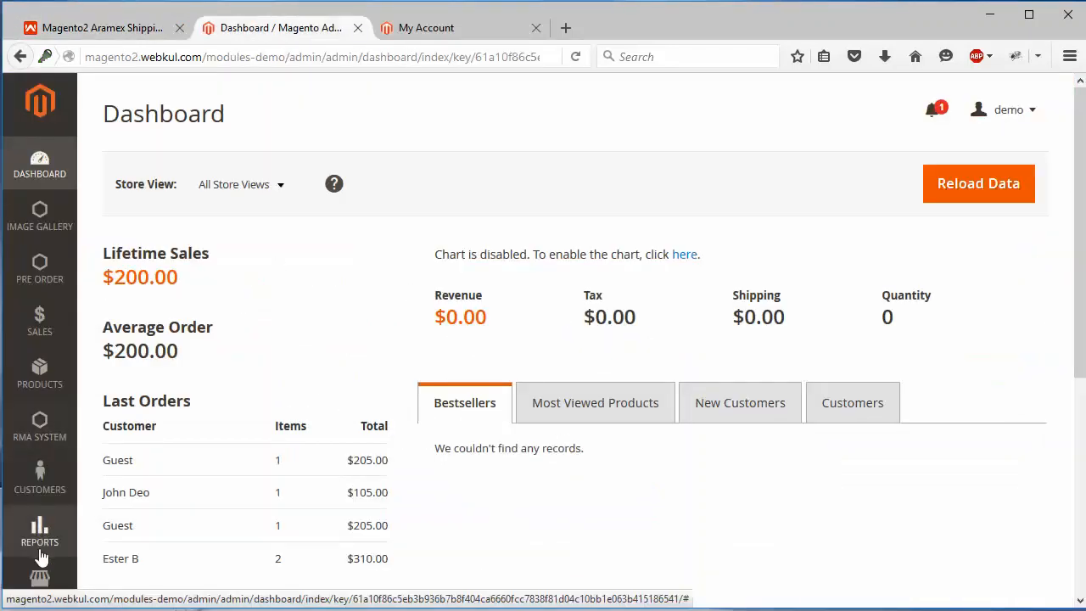
pyautogui.click(39, 577)
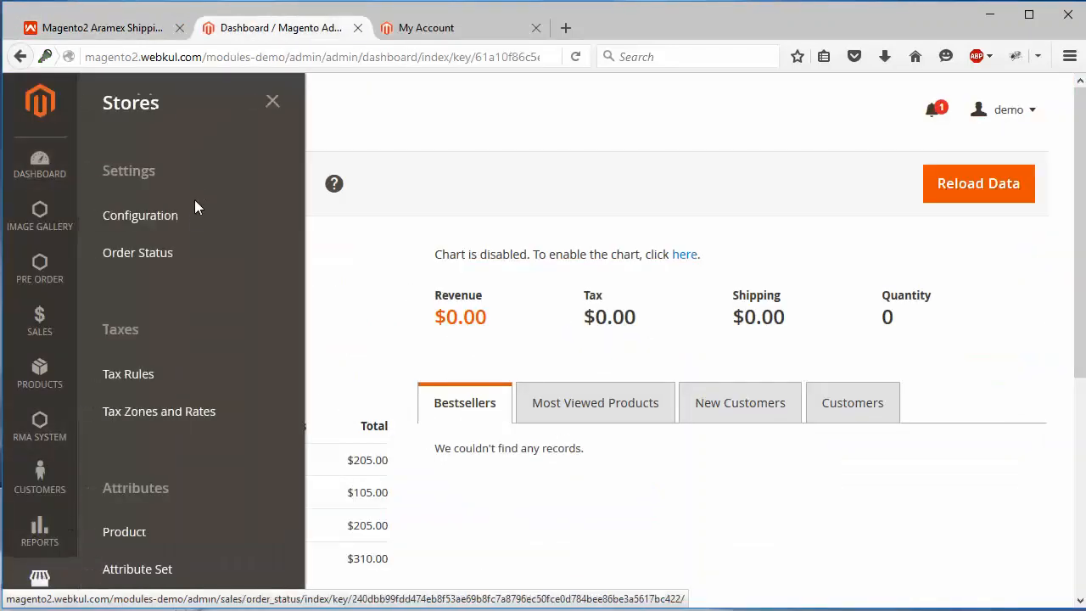
pyautogui.click(139, 213)
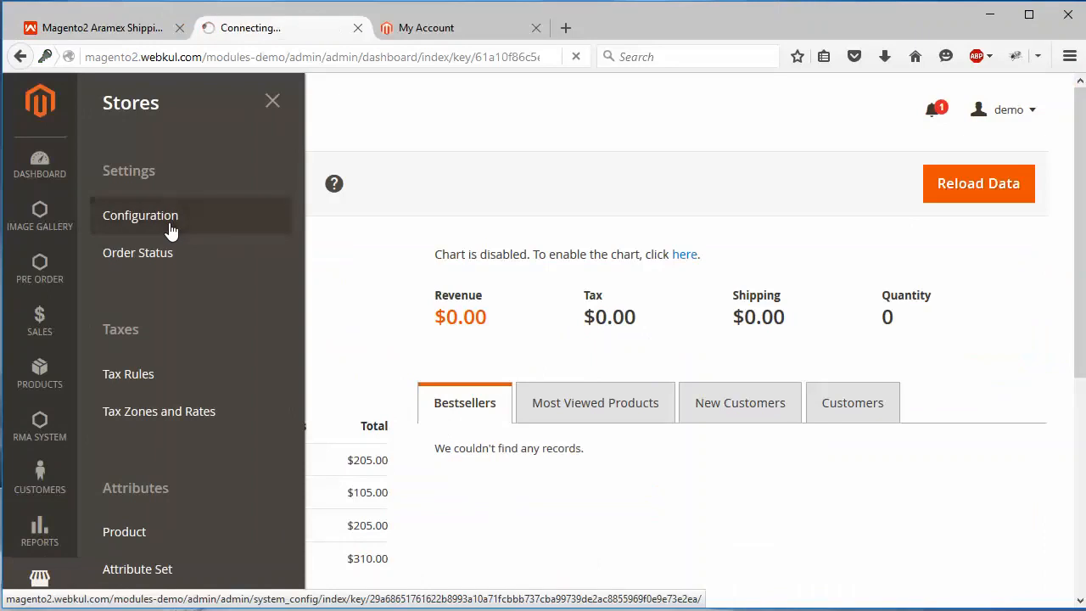
pyautogui.click(139, 214)
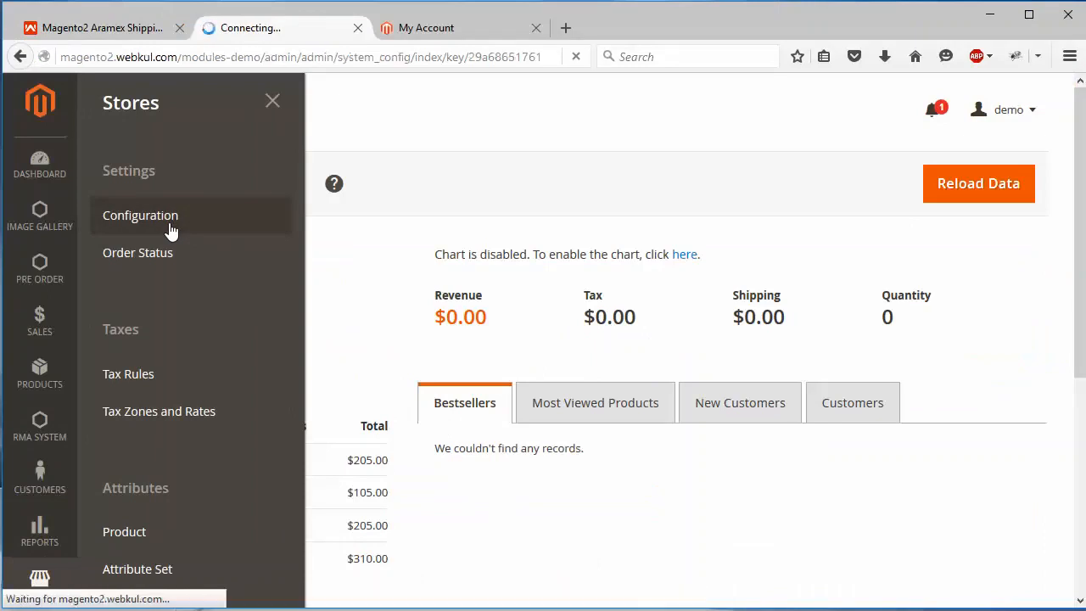
pyautogui.click(139, 214)
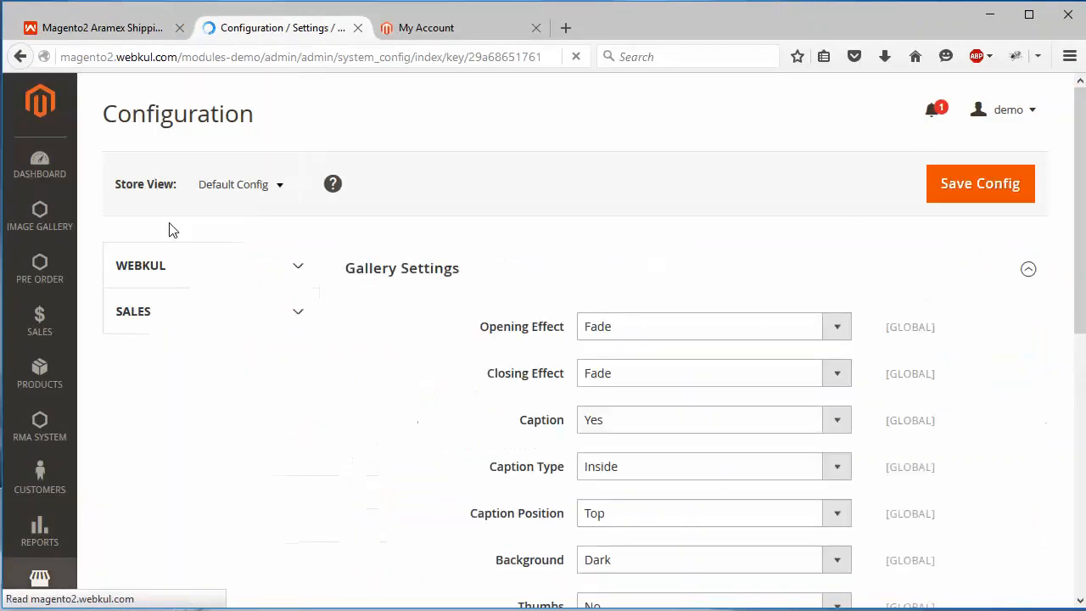
# Step: Expand the WEBKUL and SALES groups in the configuration panel
pyautogui.click(207, 265)
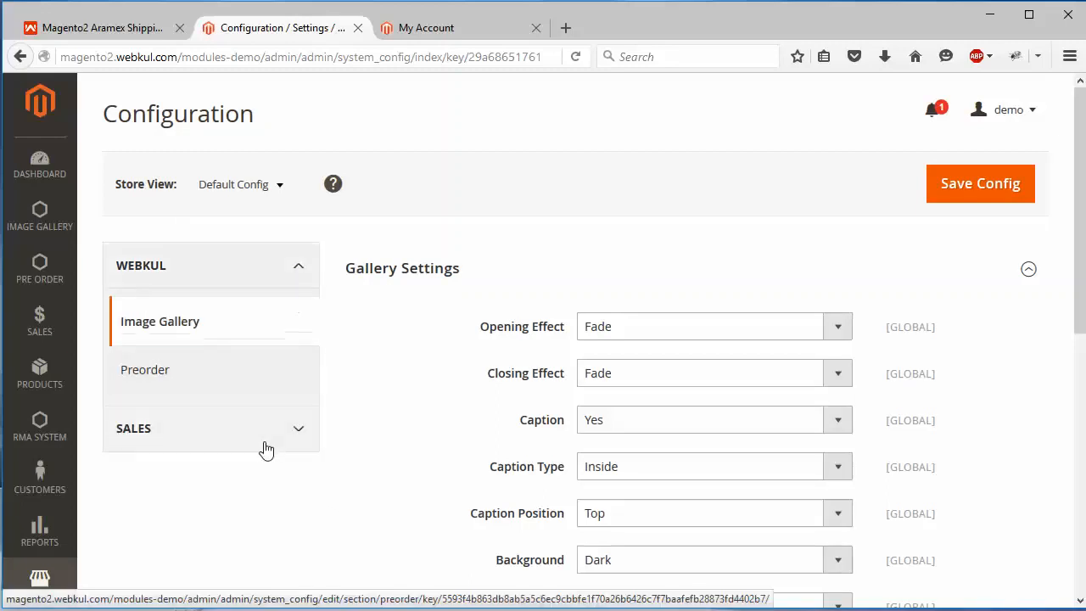
pyautogui.click(212, 427)
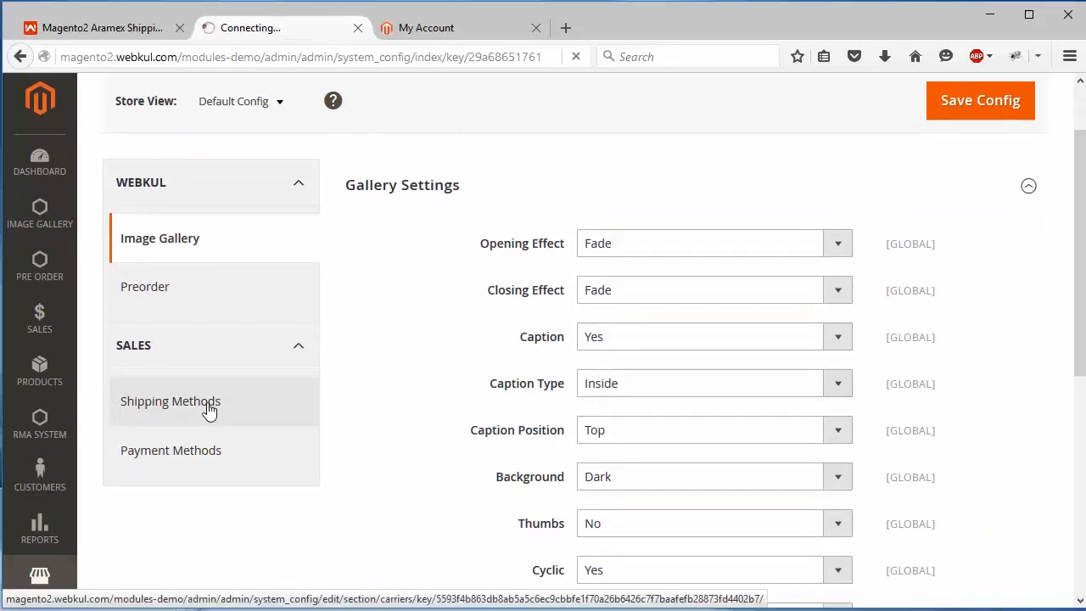
# Step: In Shipping Methods, keep Aramex Shipping's Enabled for Checkout at Yes and focus Method Title
pyautogui.click(170, 401)
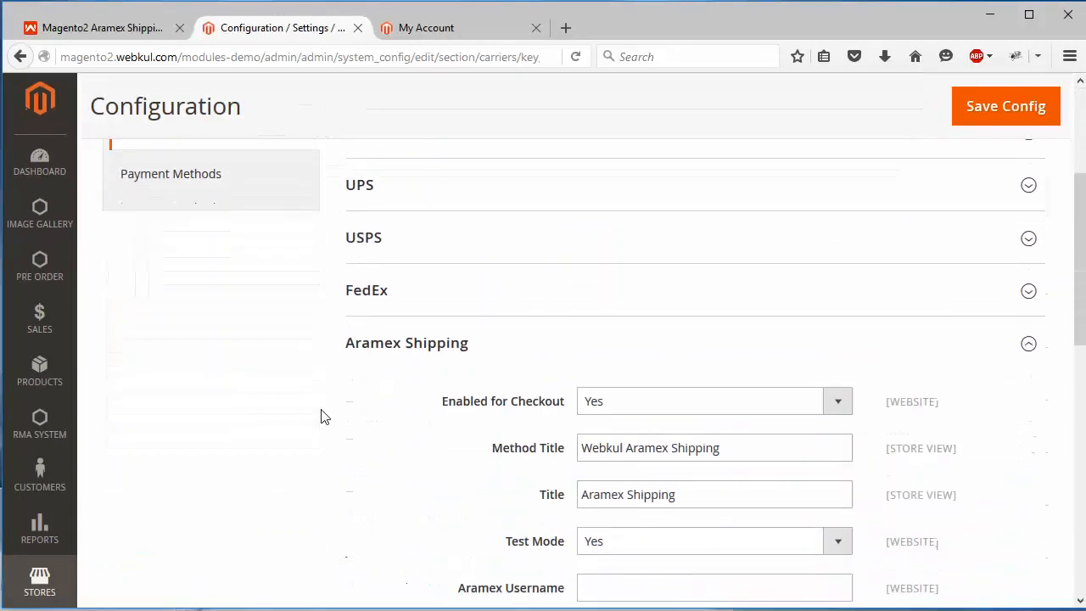
pyautogui.scroll(-3)
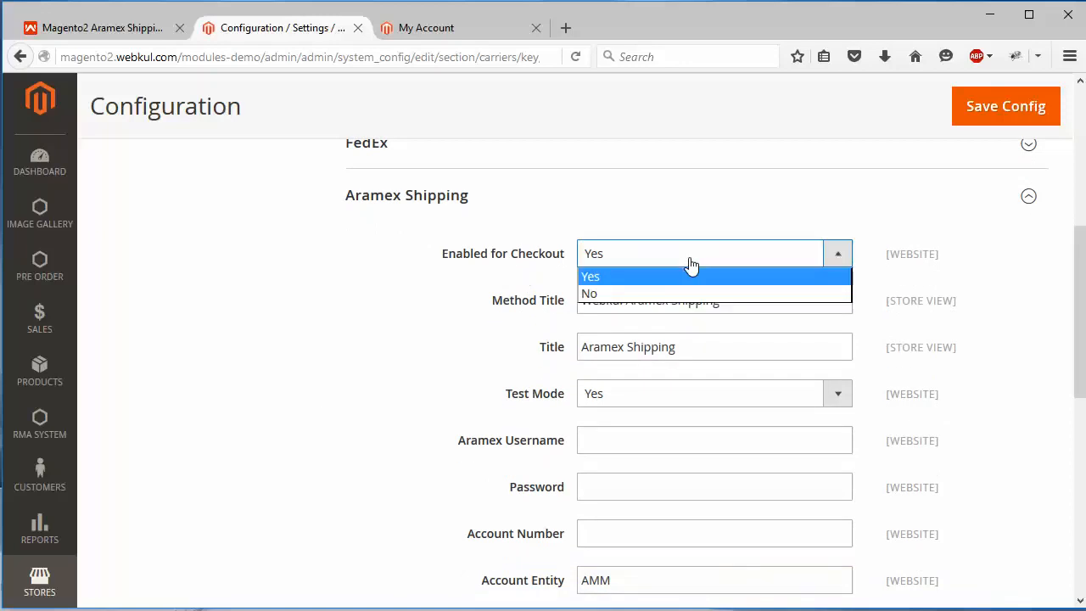
pyautogui.click(590, 275)
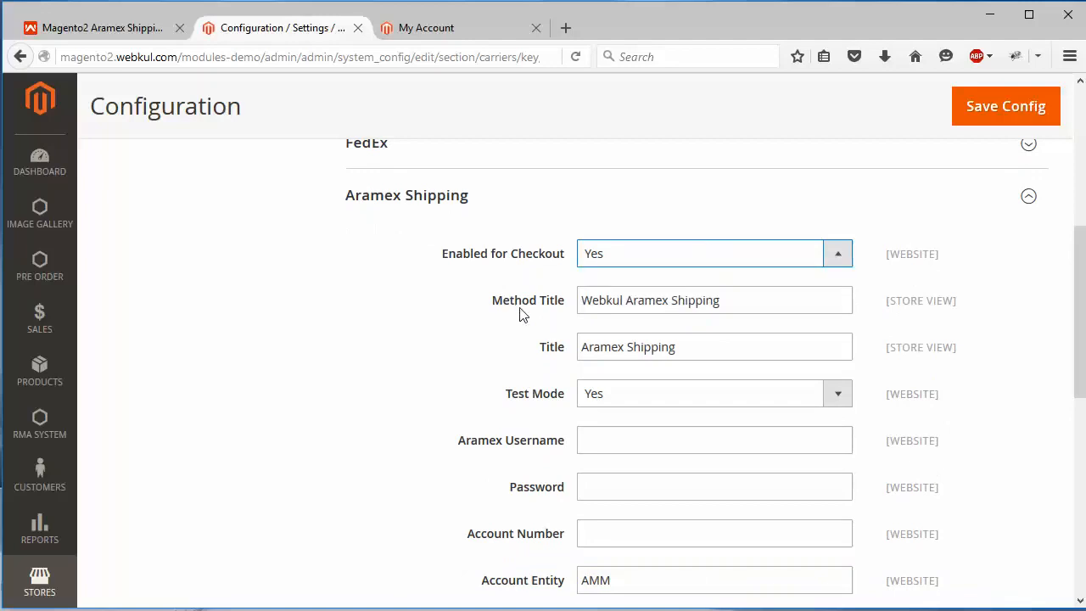
pyautogui.moveTo(732, 326)
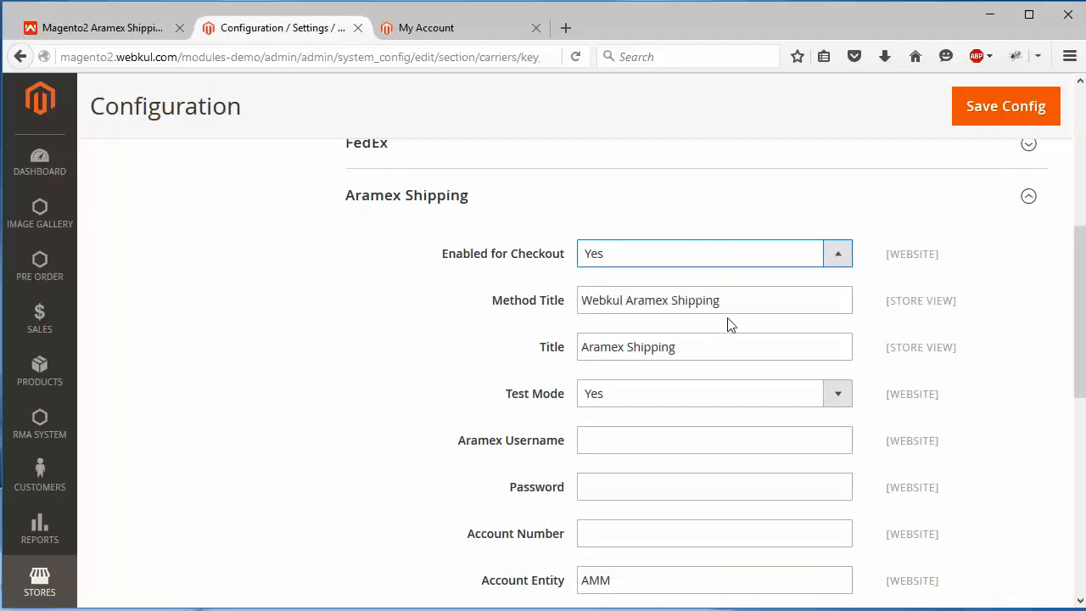
pyautogui.click(714, 299)
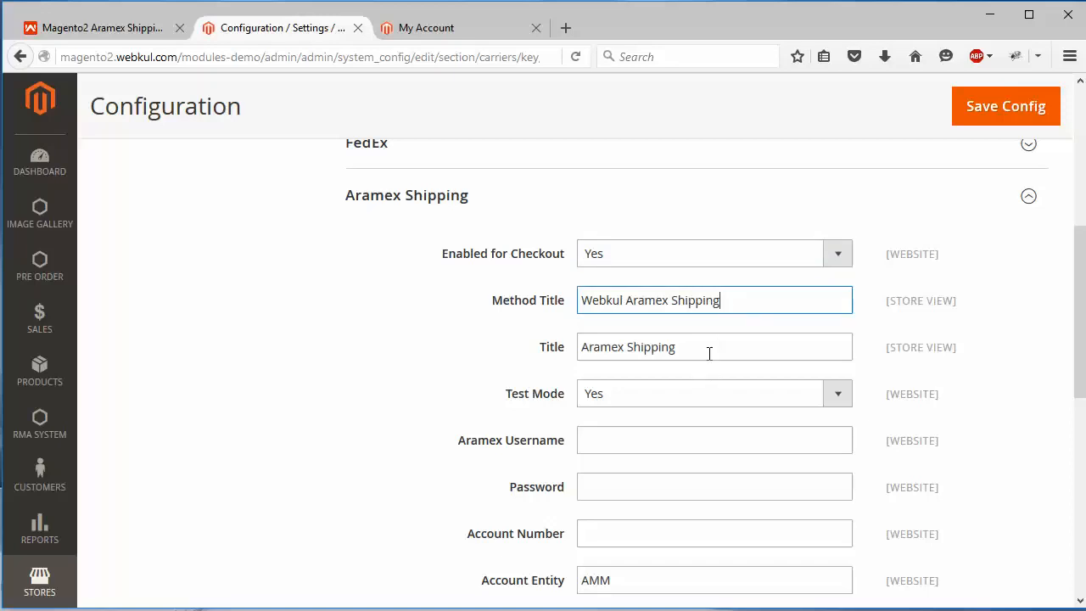
pyautogui.scroll(-3)
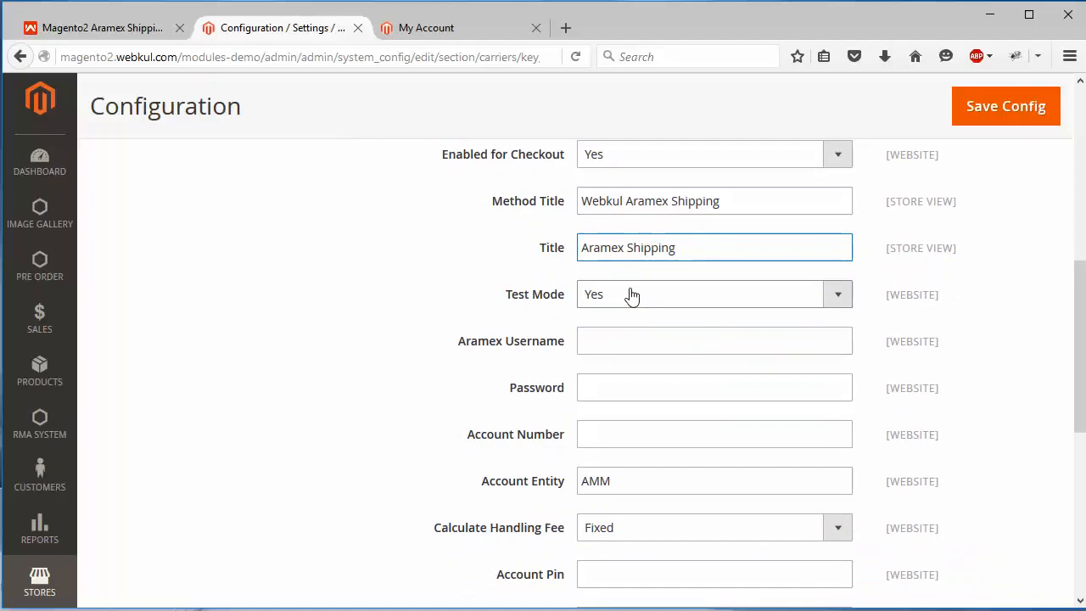
pyautogui.moveTo(648, 297)
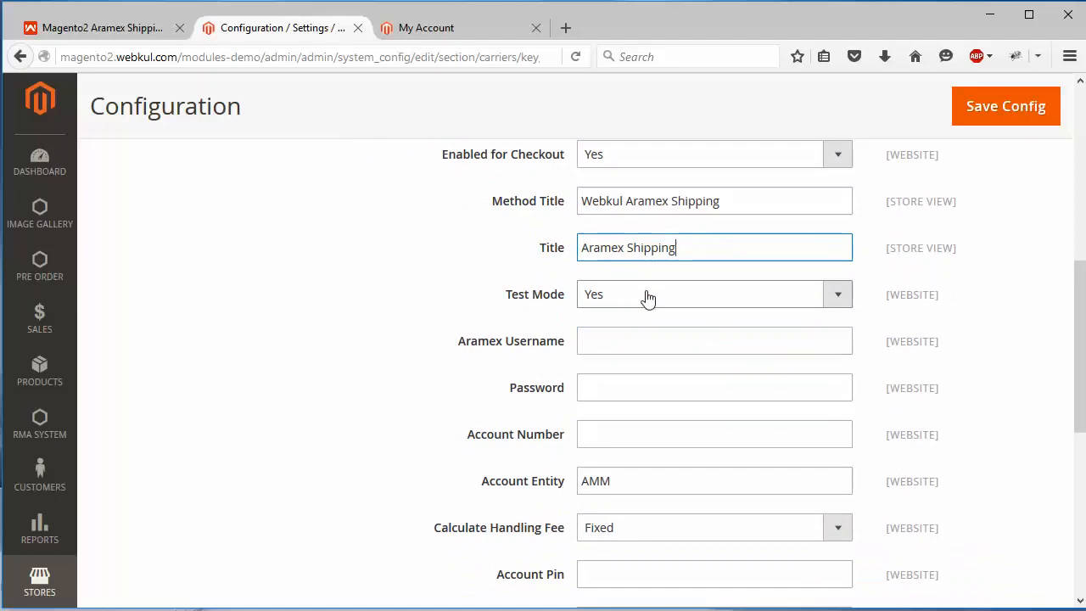
pyautogui.click(713, 296)
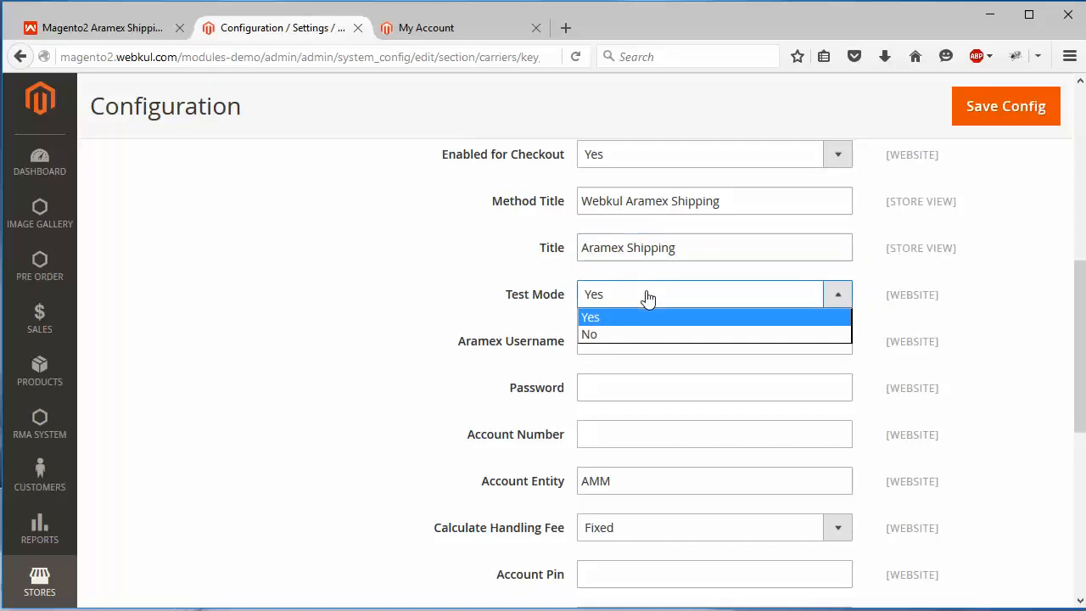
pyautogui.click(590, 318)
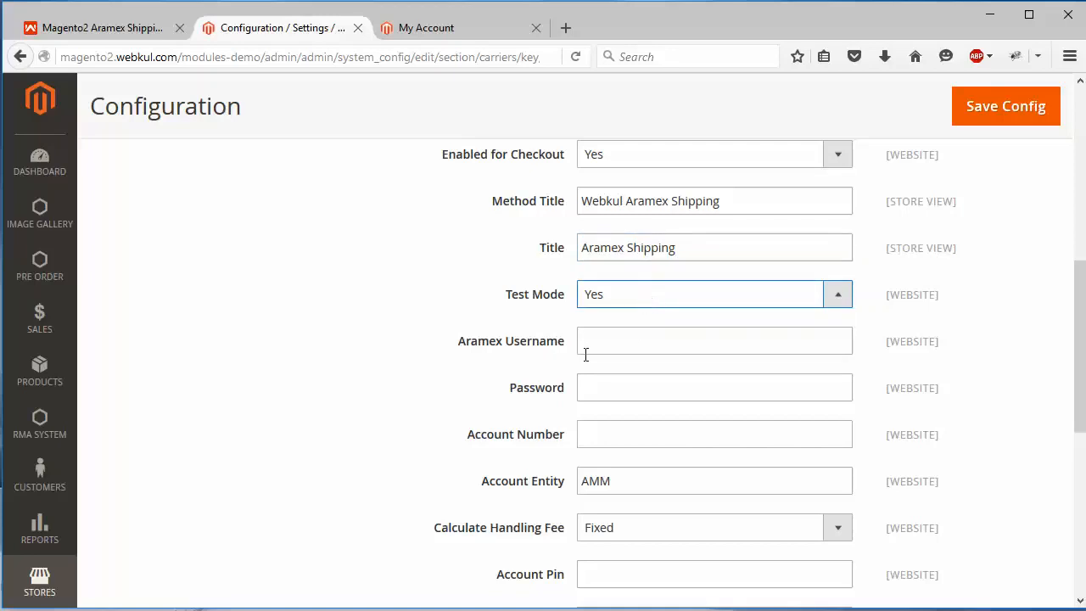
pyautogui.click(712, 340)
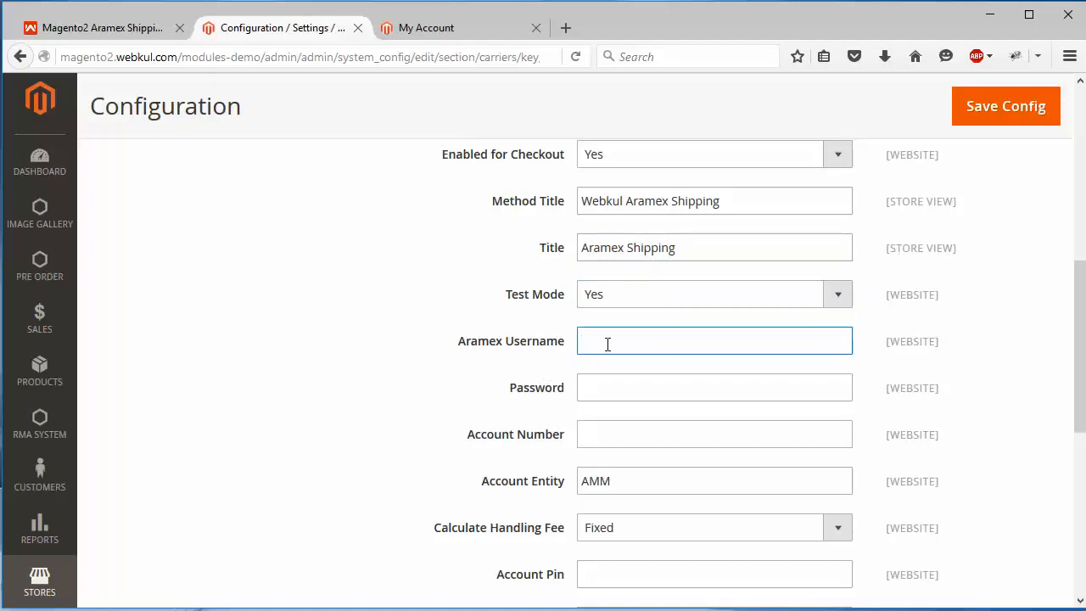
pyautogui.click(713, 387)
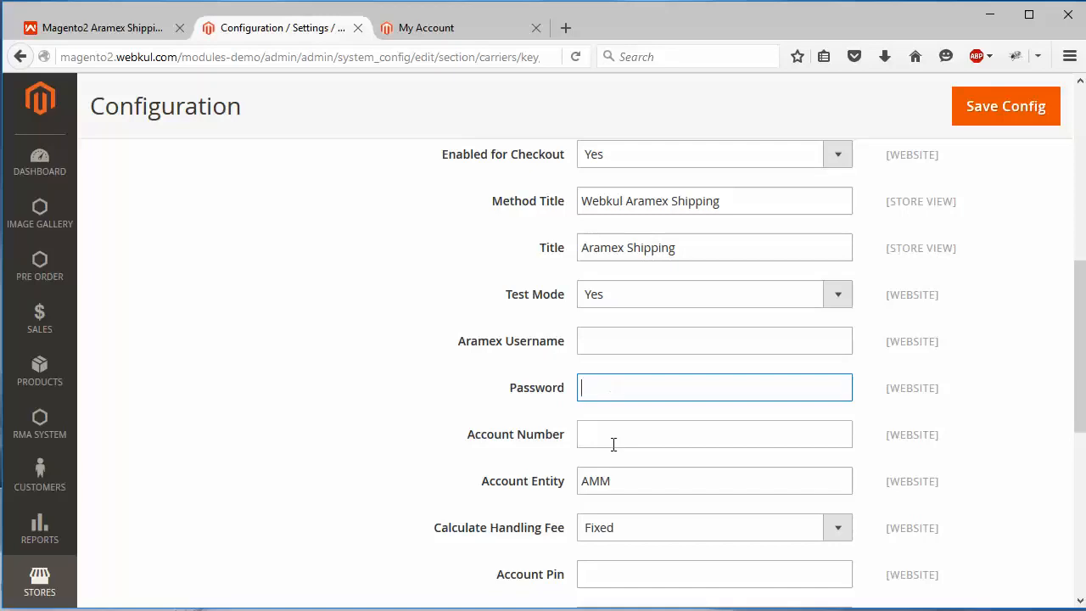
# Step: Review the Aramex account fields down to Account Entity AMM
pyautogui.scroll(-3)
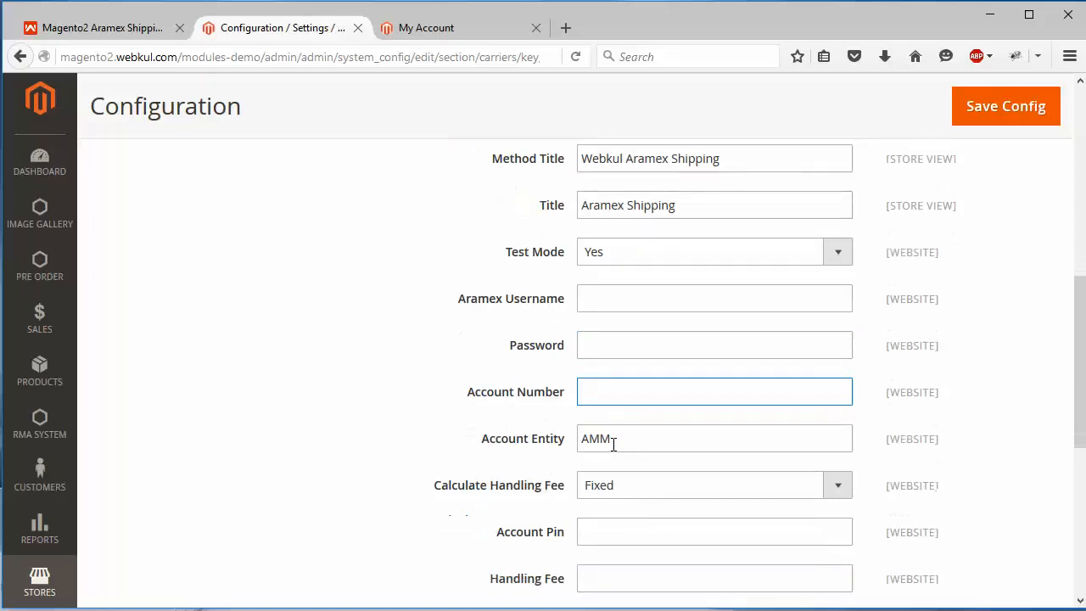
pyautogui.scroll(-3)
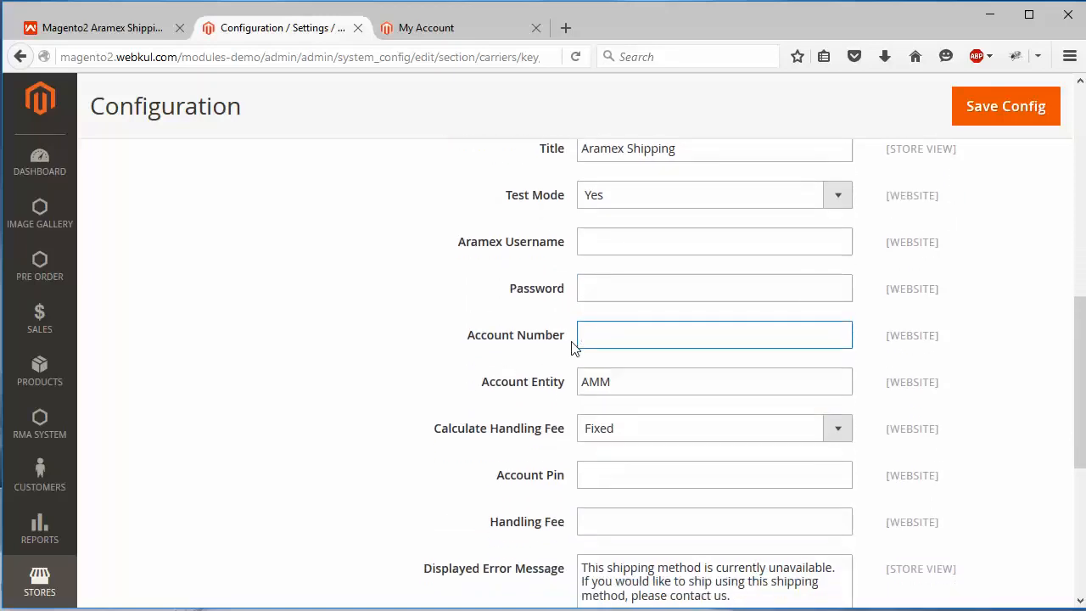
pyautogui.scroll(-3)
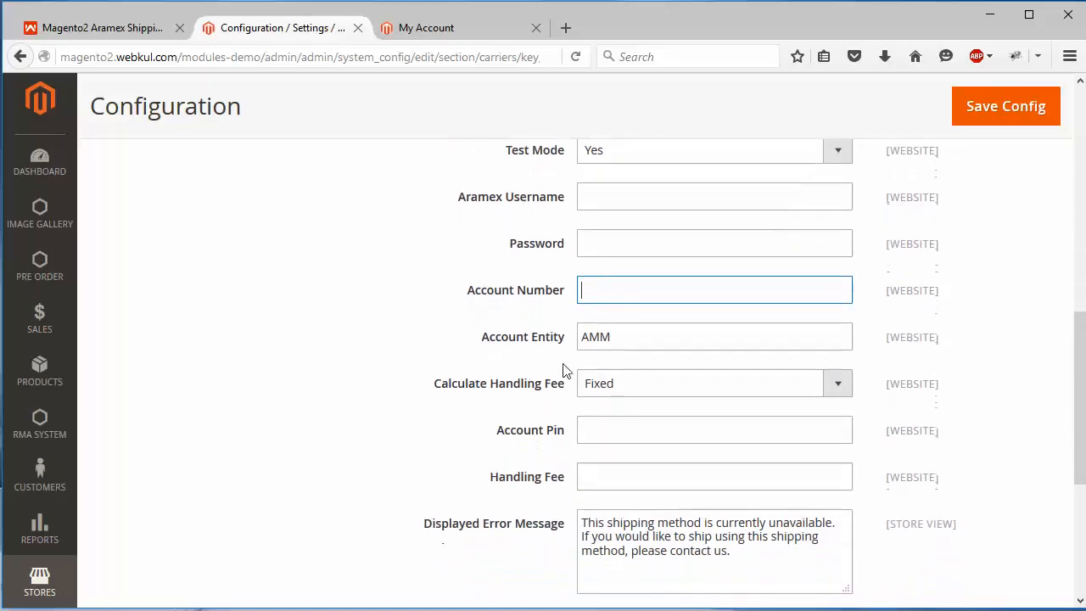
pyautogui.click(712, 336)
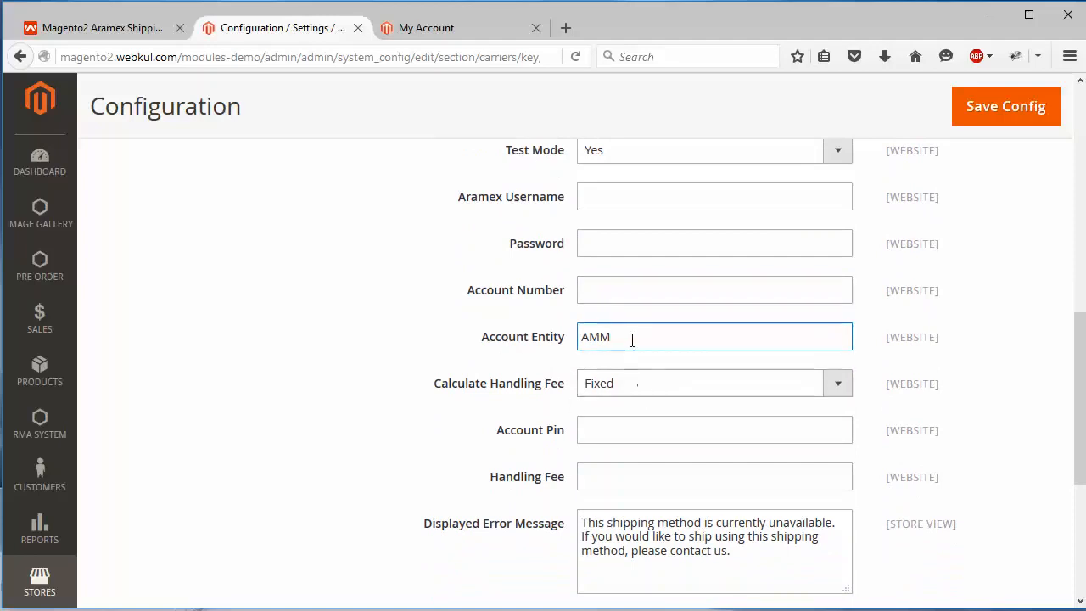
pyautogui.moveTo(472, 404)
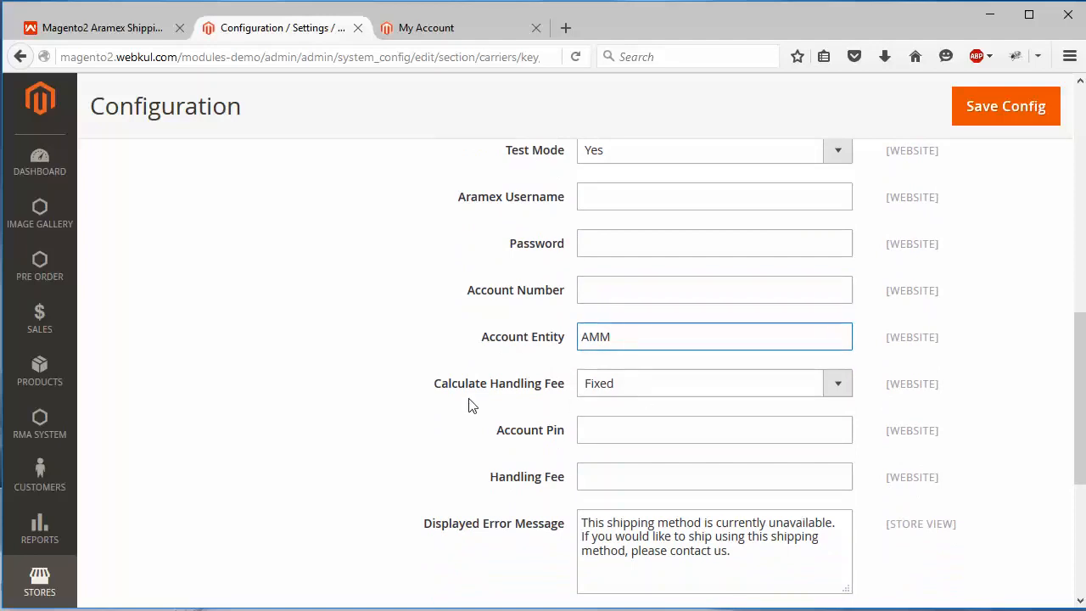
pyautogui.scroll(-3)
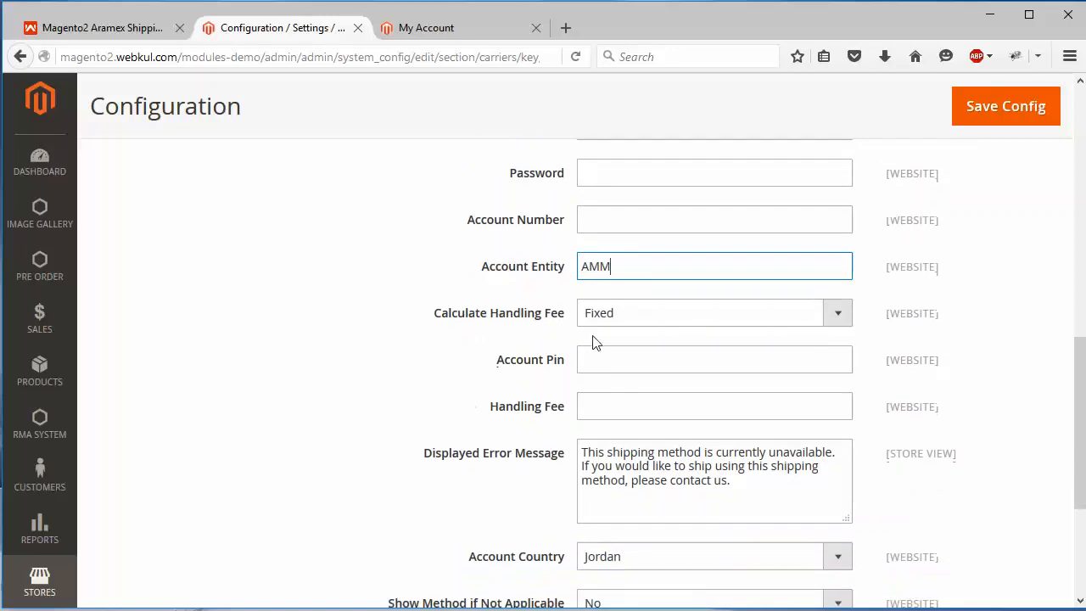
pyautogui.moveTo(671, 322)
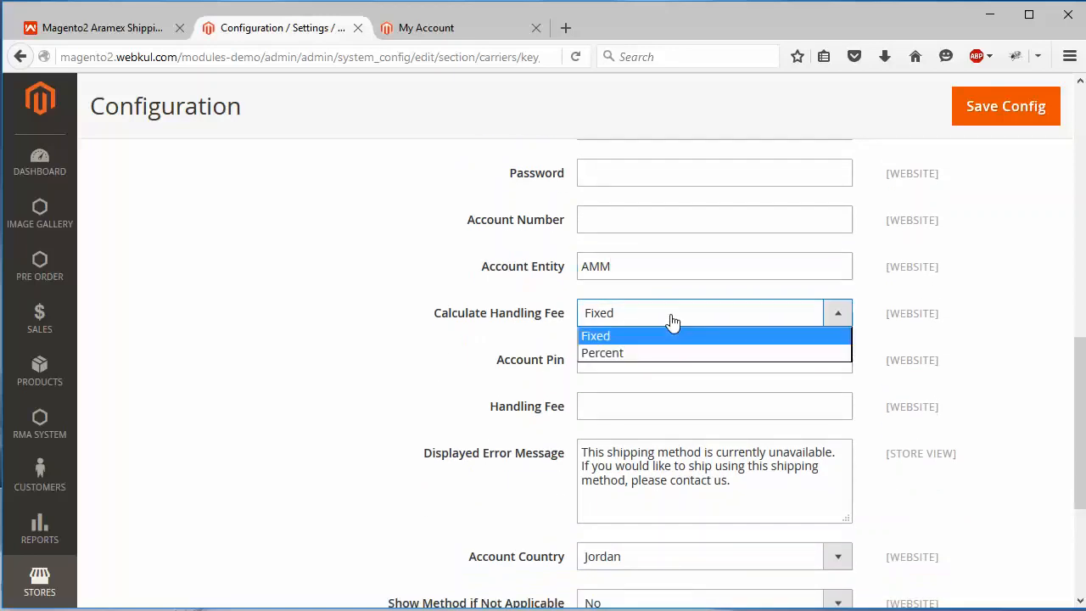
pyautogui.moveTo(448, 268)
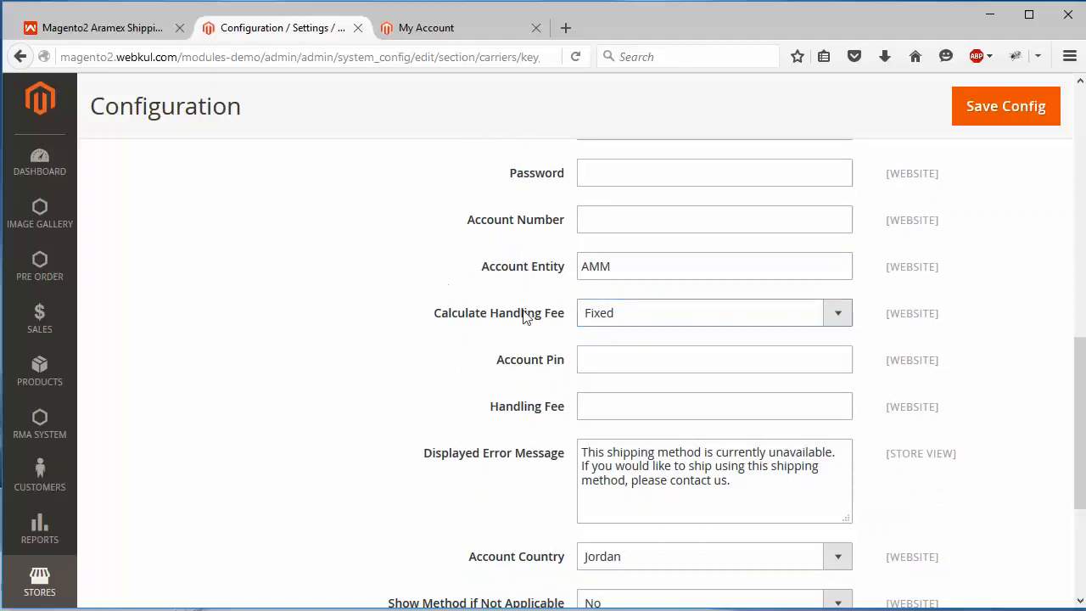
# Step: Review the account pin, Fixed handling fee, Jordan account country and error message fields
pyautogui.scroll(-3)
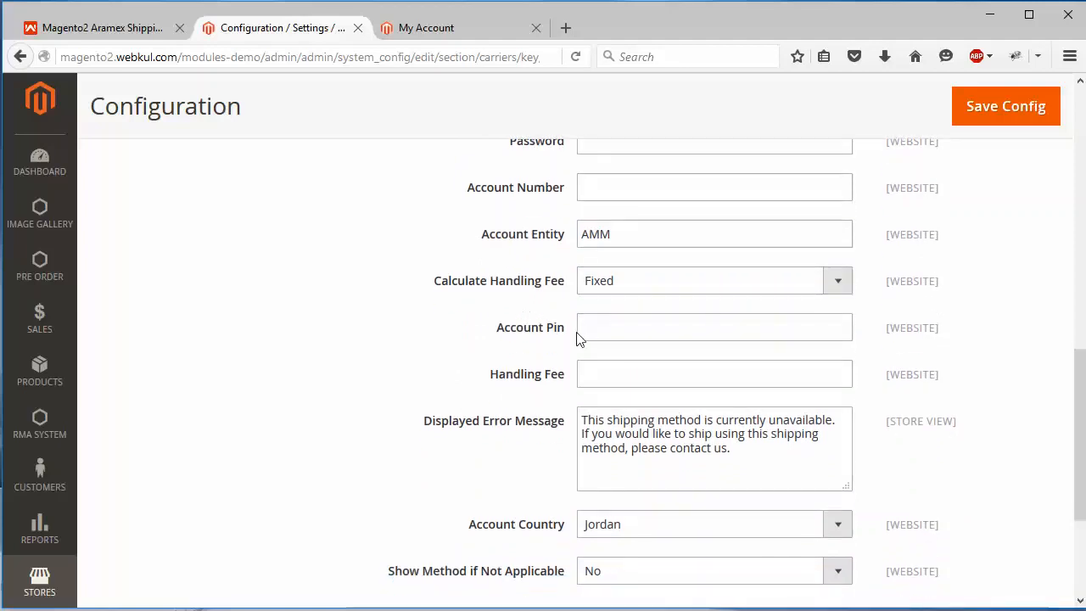
pyautogui.click(714, 325)
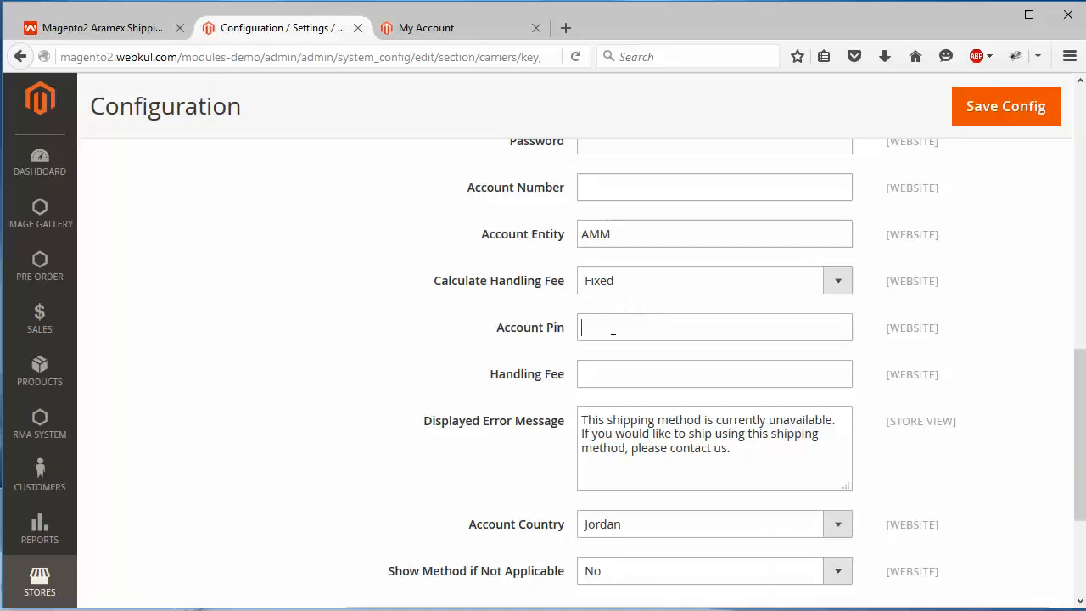
pyautogui.click(714, 326)
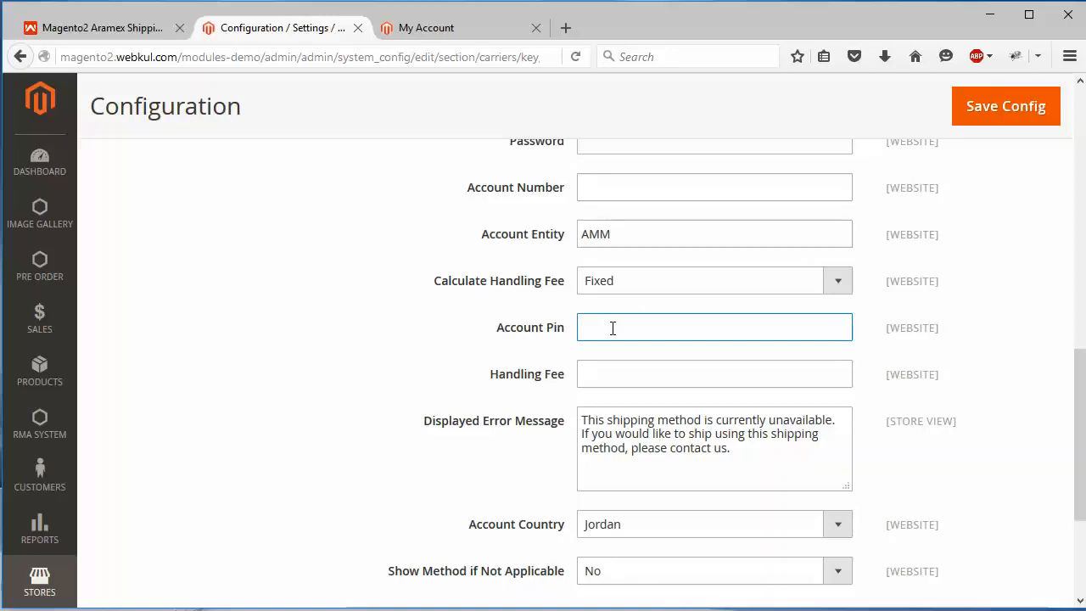
pyautogui.moveTo(451, 282)
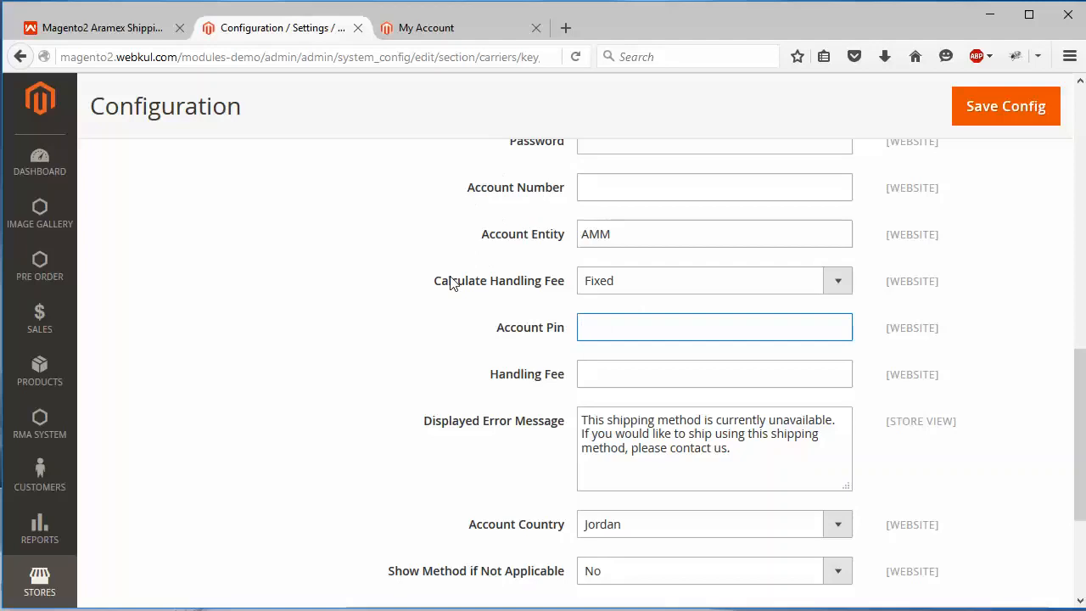
pyautogui.scroll(-3)
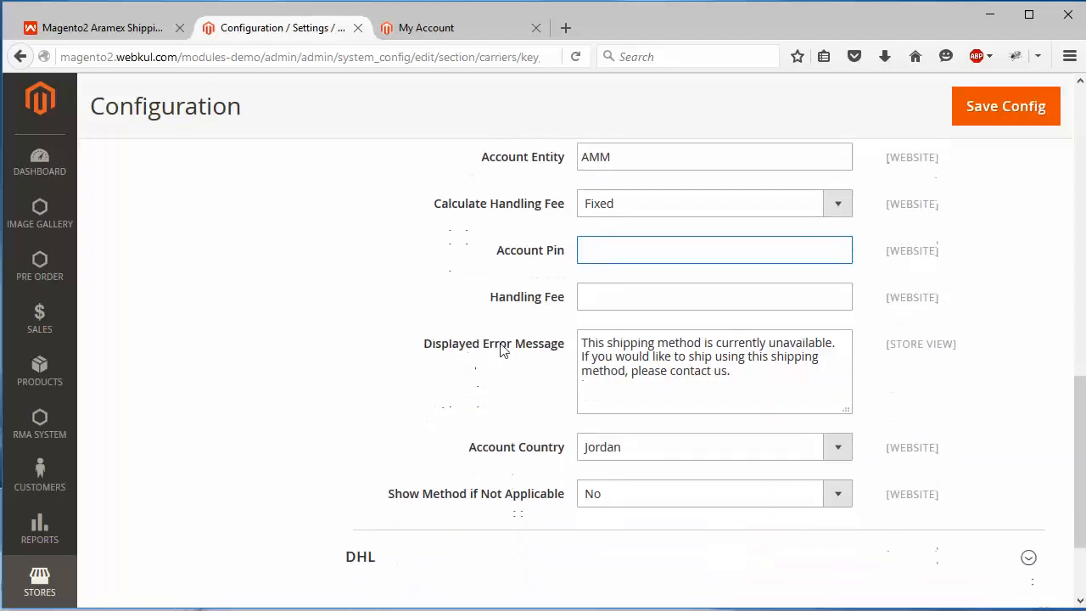
pyautogui.click(713, 295)
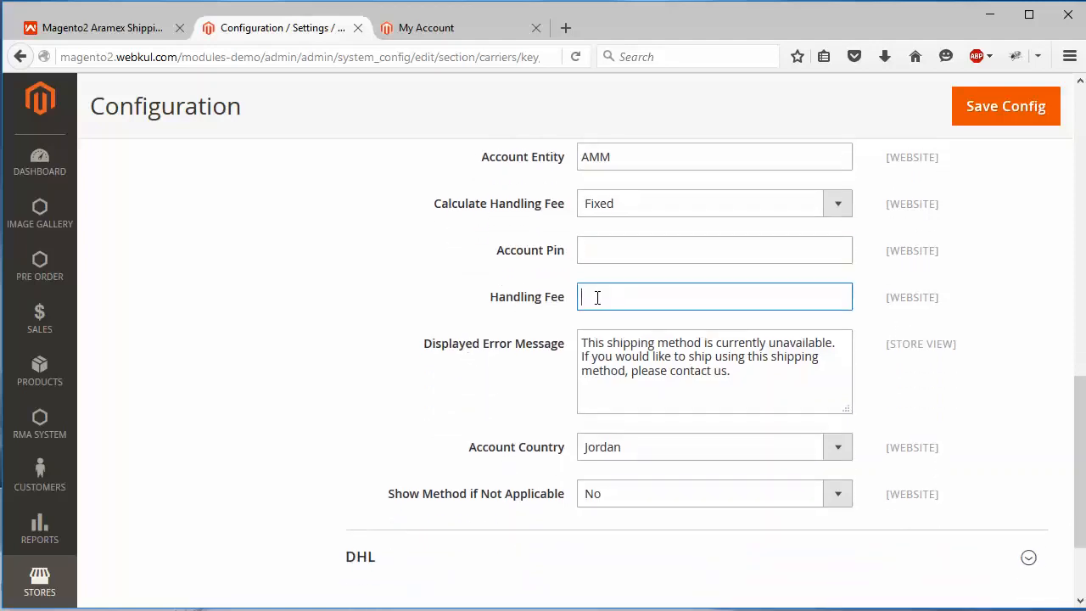
pyautogui.scroll(-3)
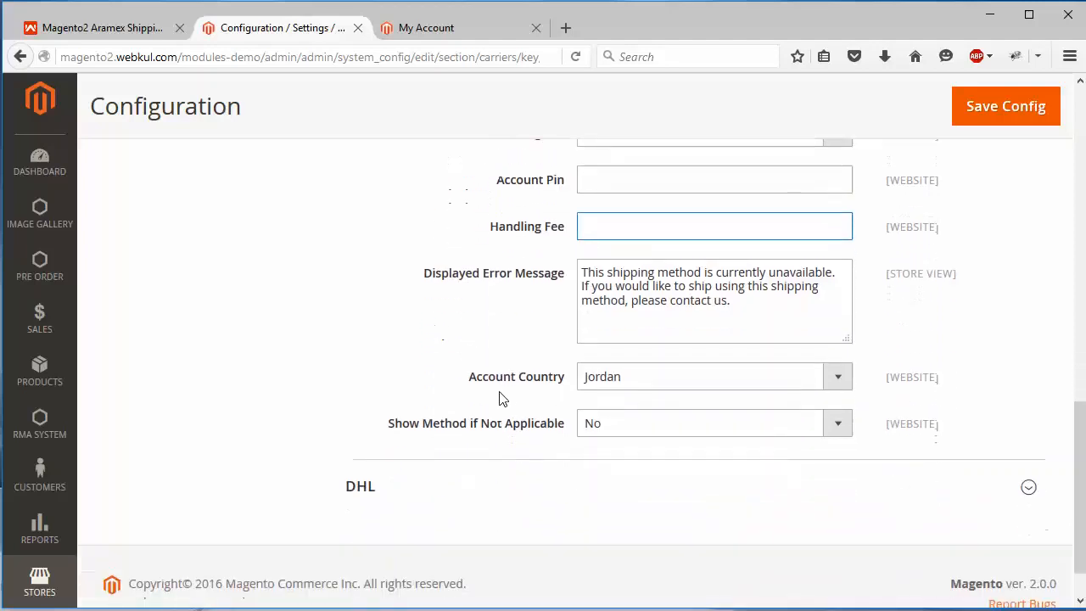
pyautogui.moveTo(482, 338)
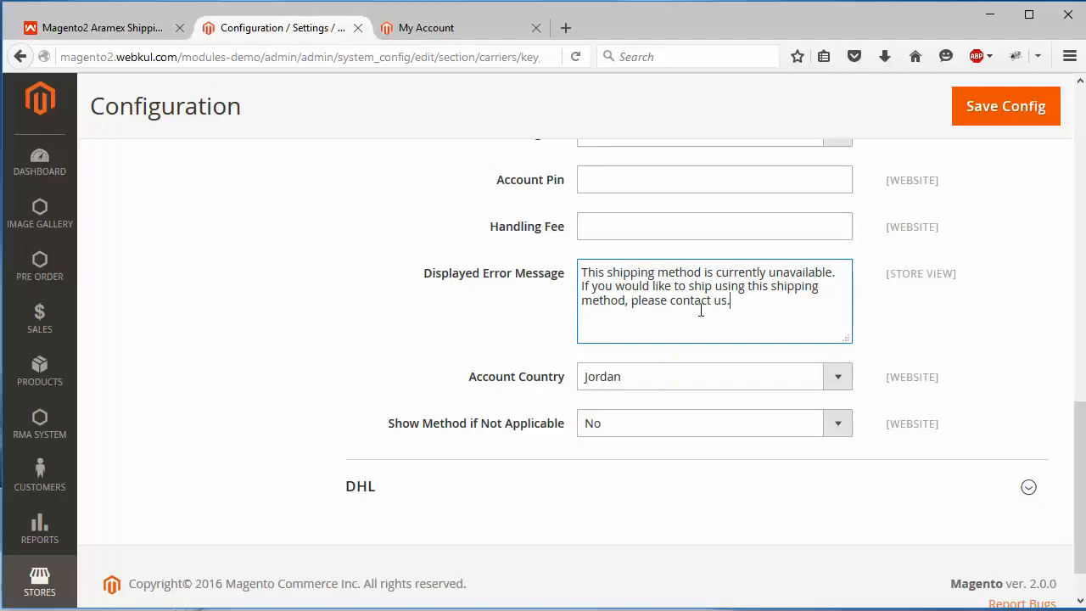
pyautogui.moveTo(619, 292)
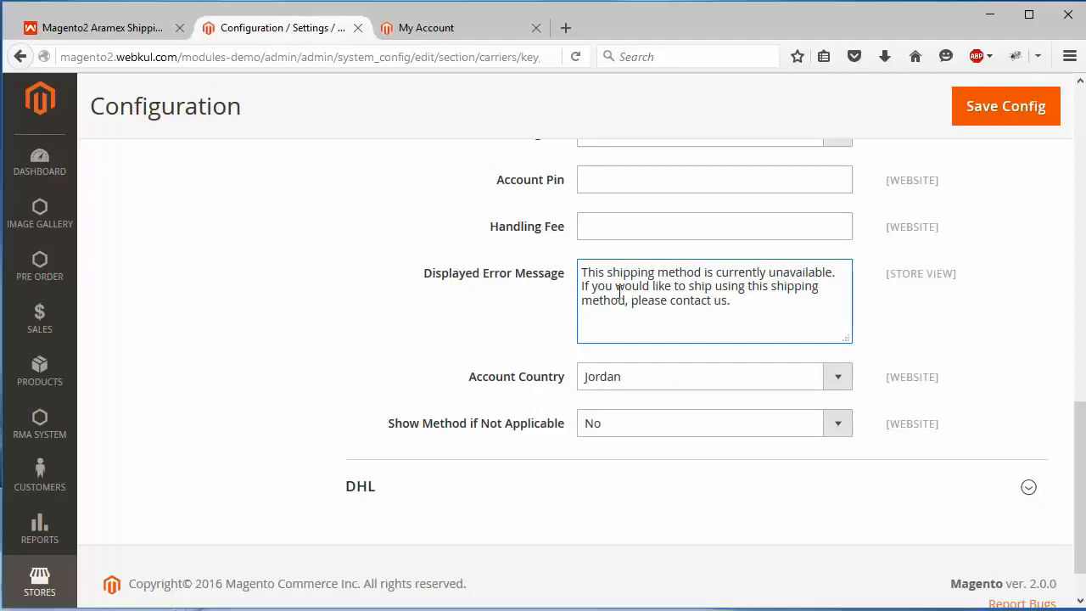
pyautogui.moveTo(703, 318)
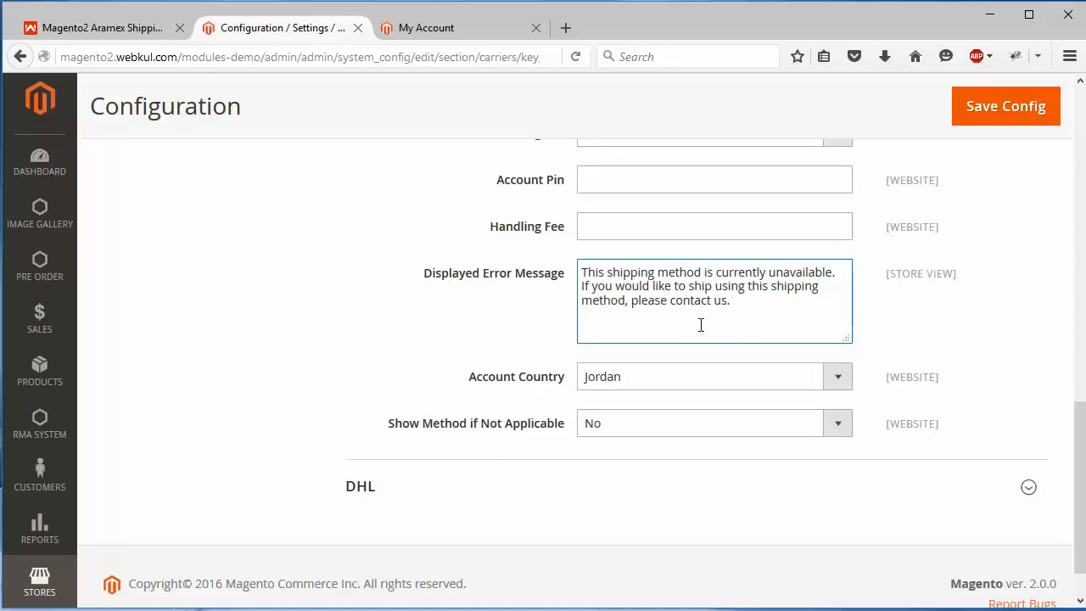
pyautogui.scroll(-3)
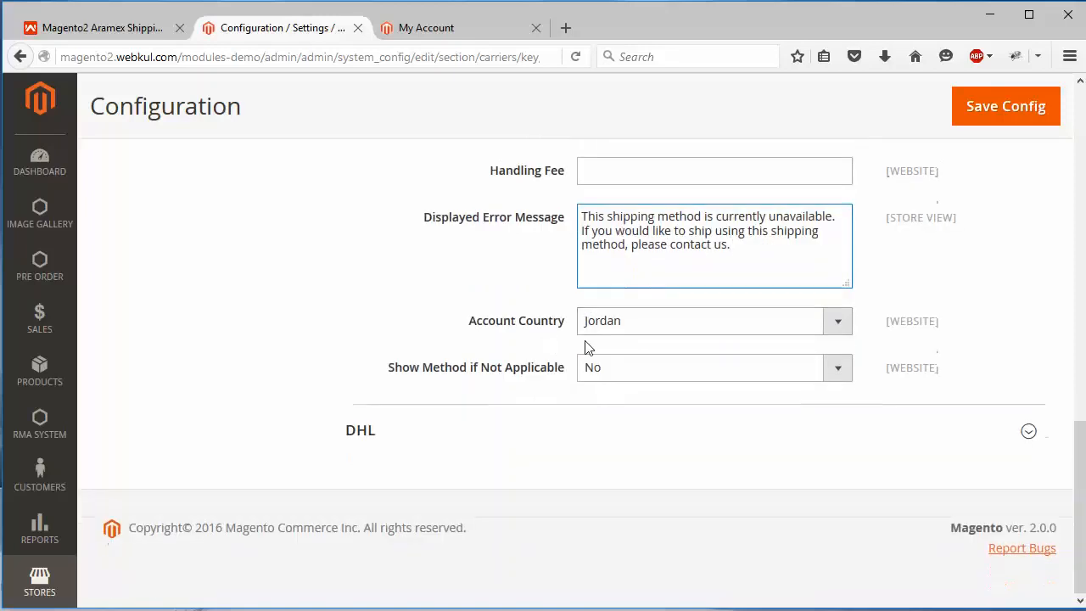
pyautogui.moveTo(522, 342)
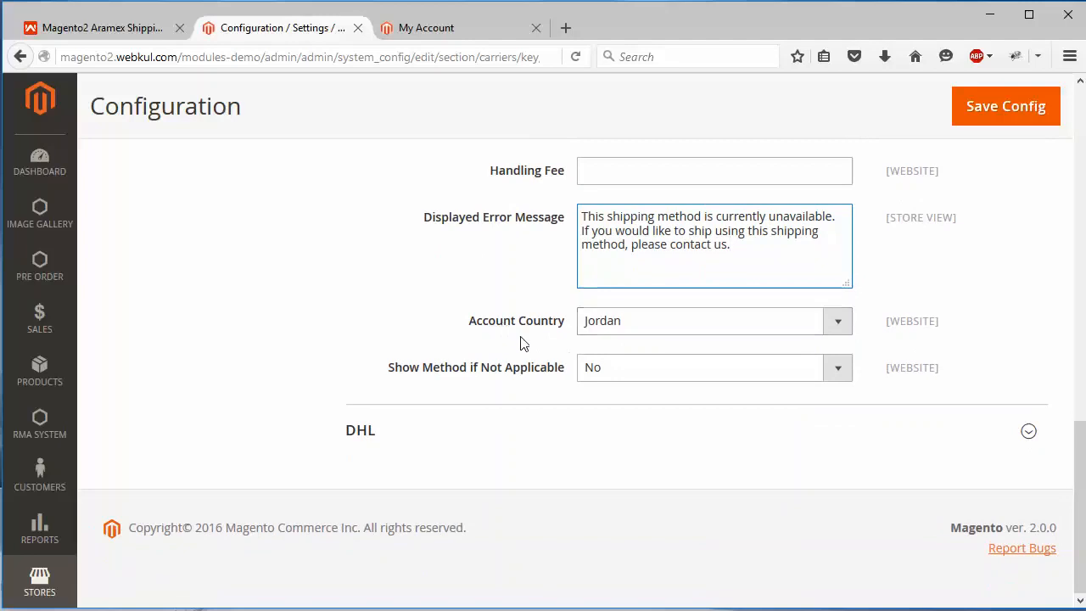
pyautogui.moveTo(660, 321)
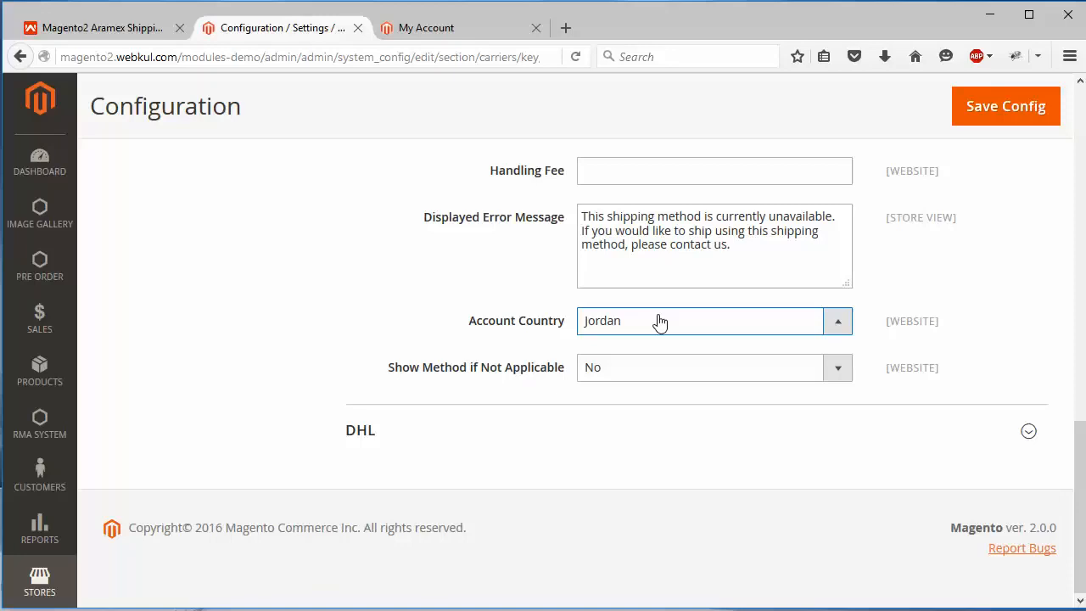
pyautogui.moveTo(583, 414)
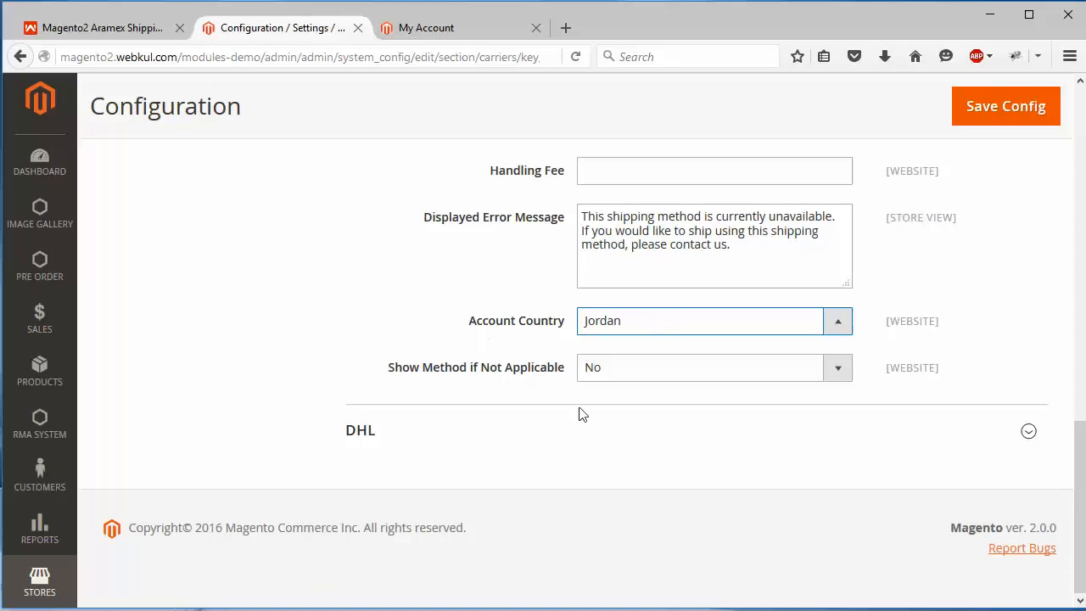
pyautogui.moveTo(597, 434)
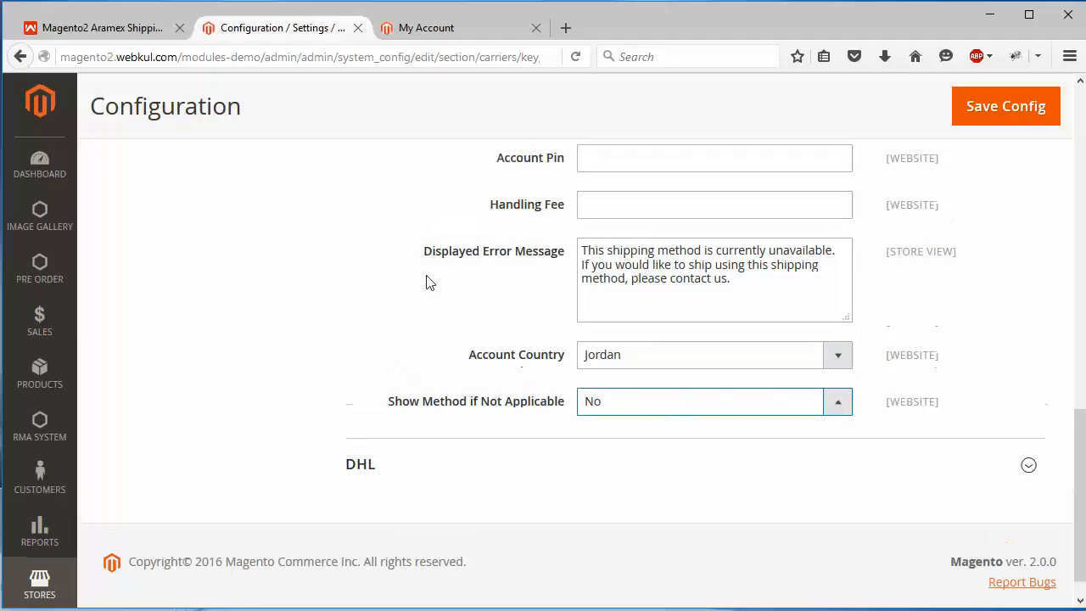
# Step: Scroll back up to reach Save Config for the Aramex settings
pyautogui.scroll(3)
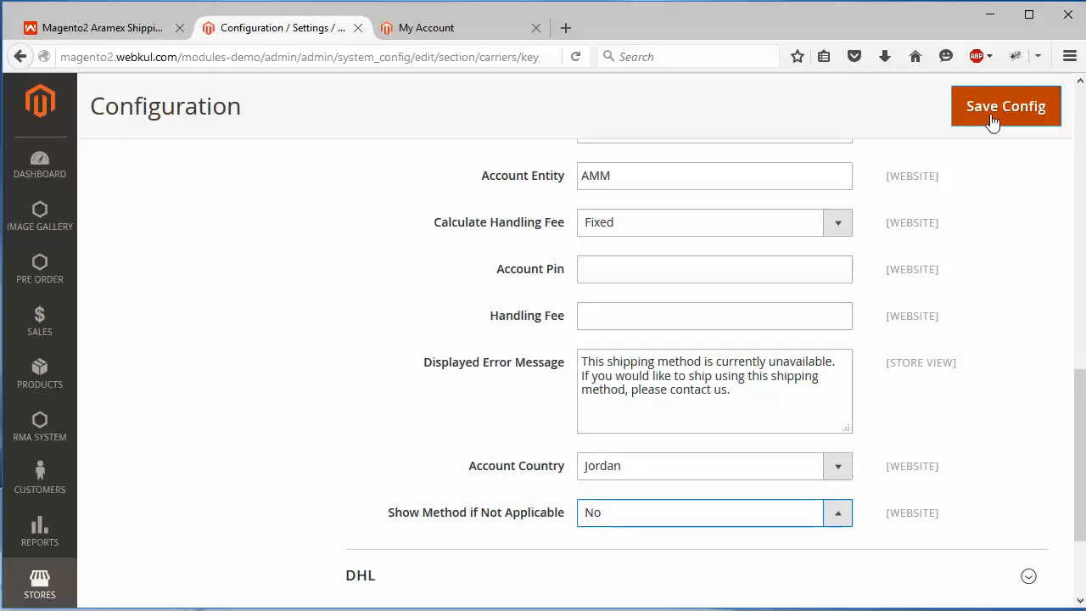
pyautogui.scroll(3)
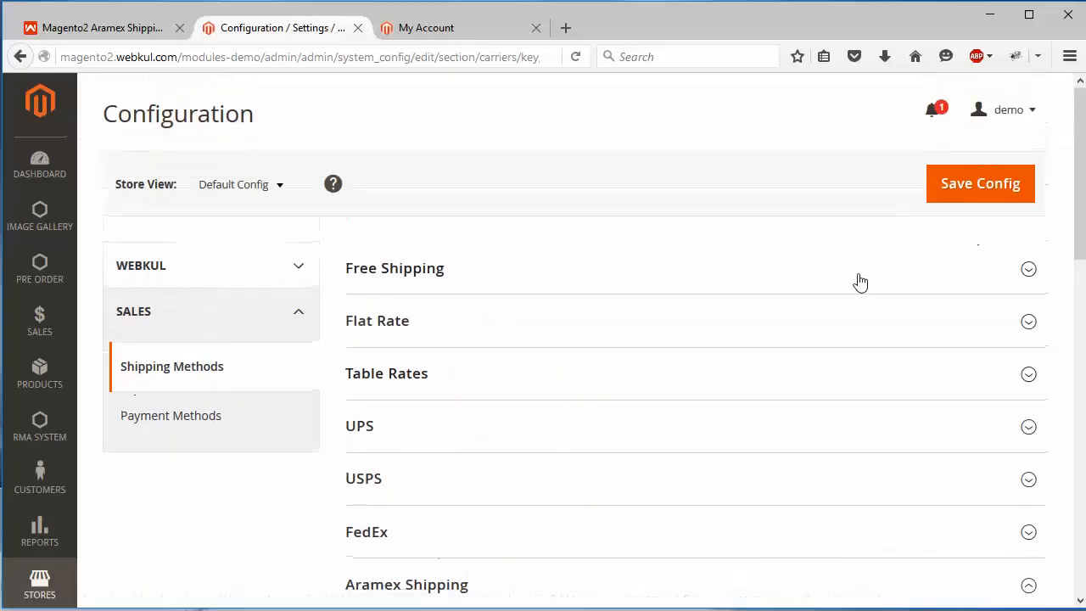
pyautogui.moveTo(791, 274)
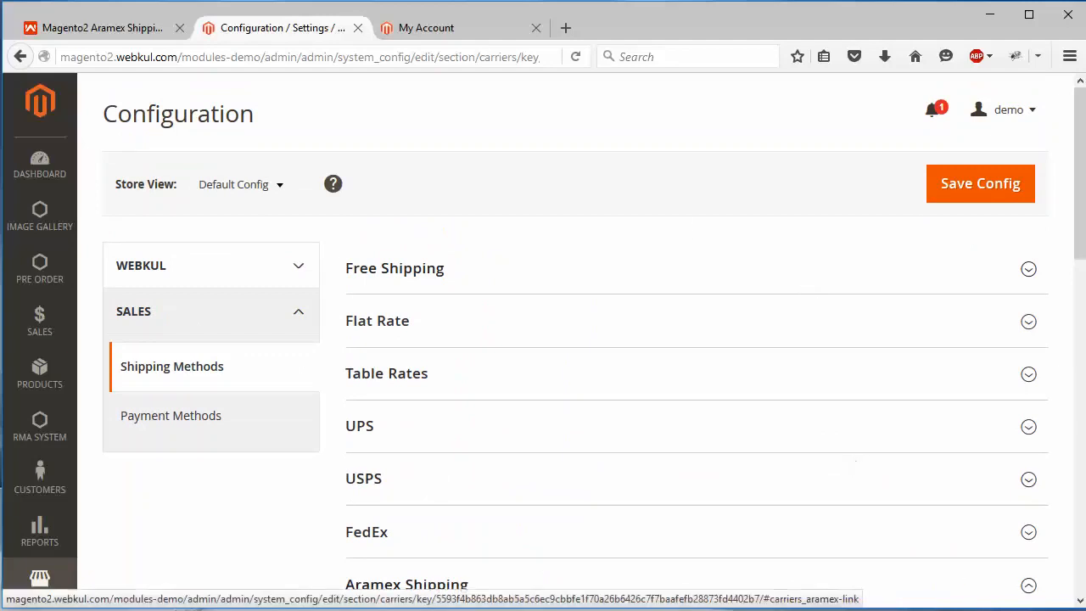
# Step: Switch to the storefront My Account tab showing the customer dashboard
pyautogui.click(426, 27)
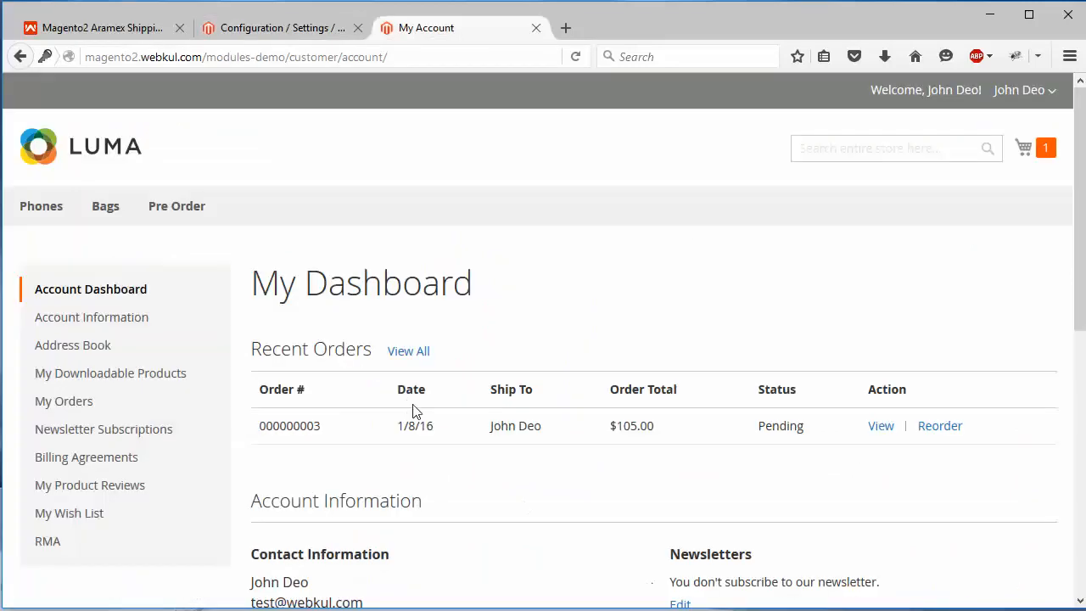
pyautogui.moveTo(341, 369)
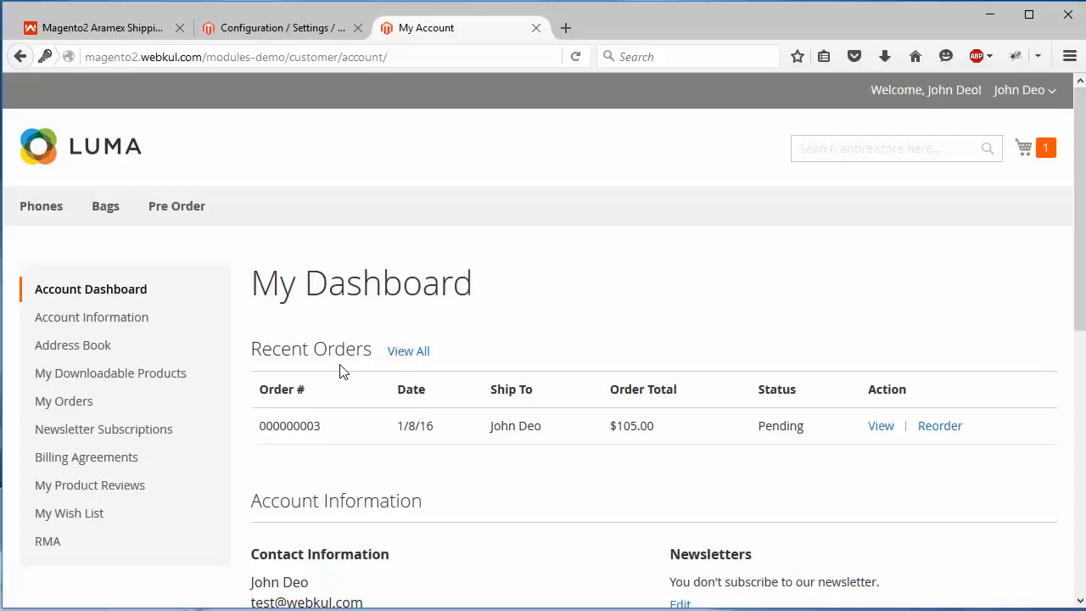
pyautogui.moveTo(526, 364)
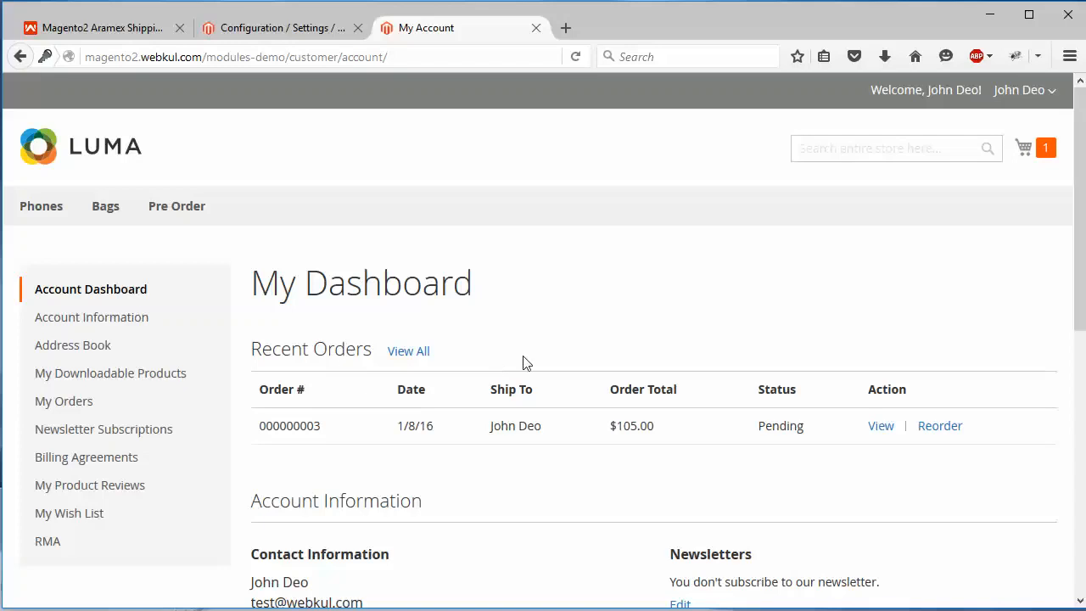
pyautogui.moveTo(991, 322)
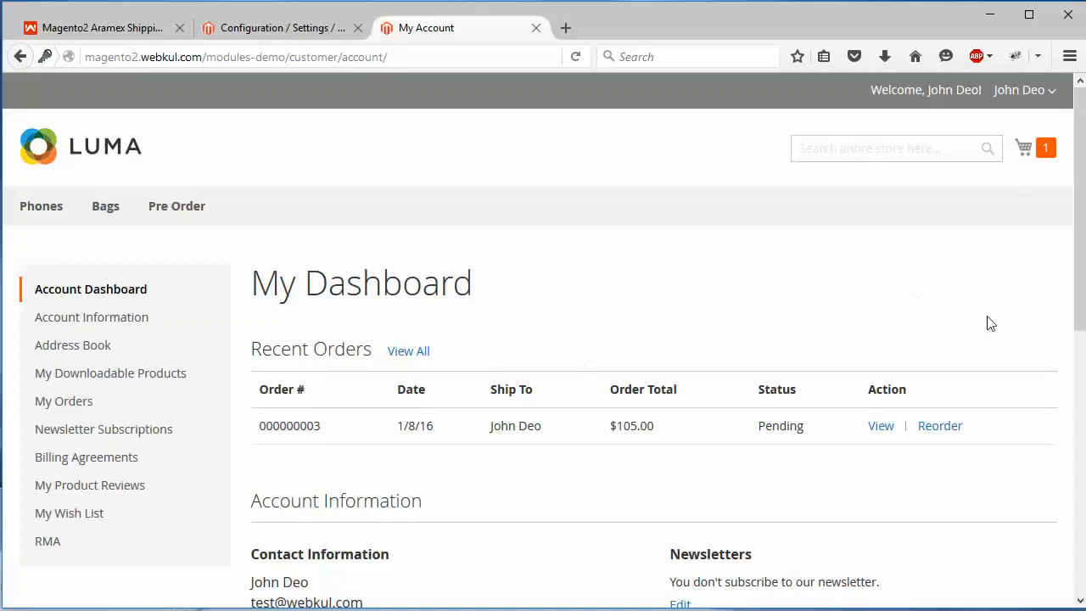
pyautogui.moveTo(1025, 146)
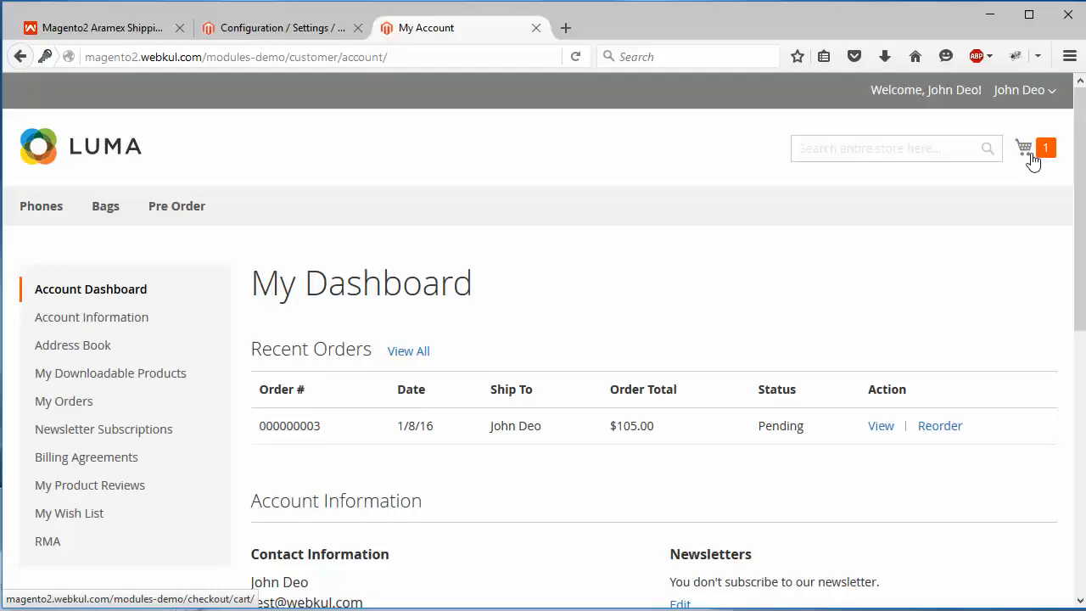
# Step: View the cart with the iPhone and the Aramex Shipping $349.00 estimate beside Flat Rate
pyautogui.click(1025, 146)
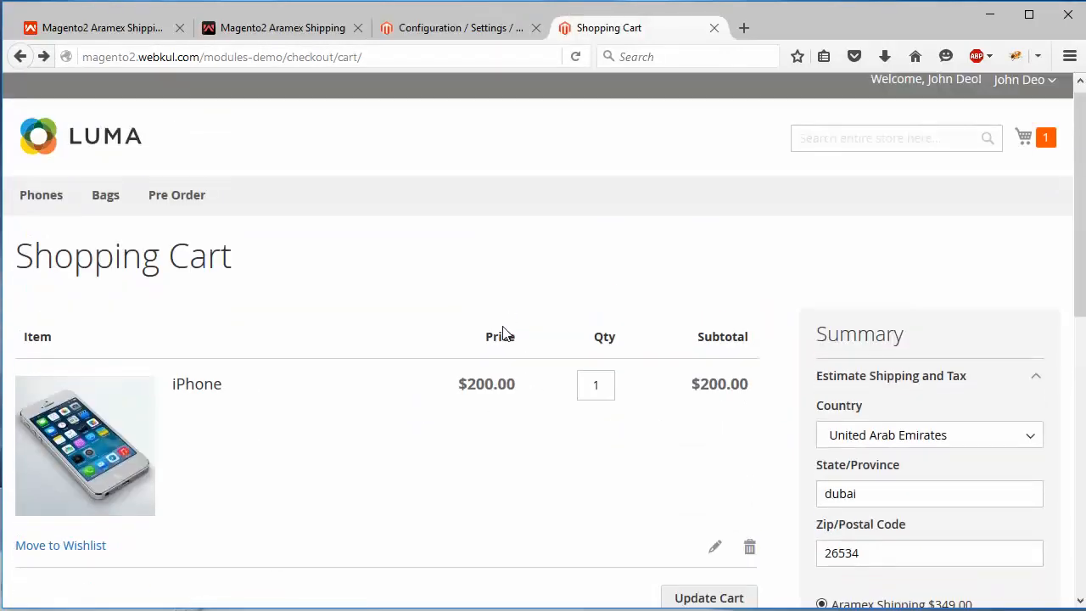
pyautogui.scroll(-3)
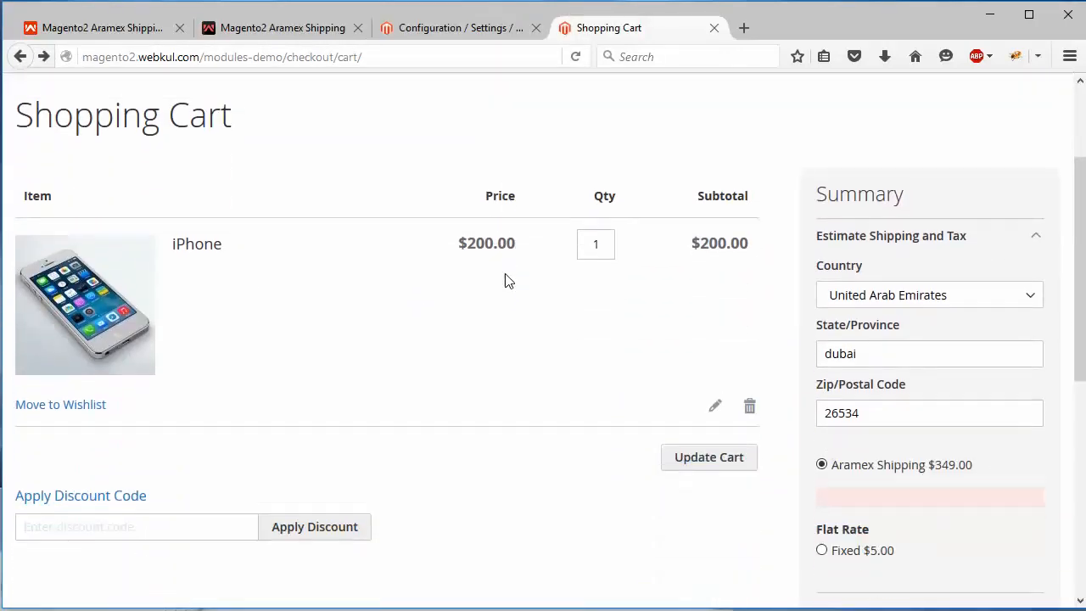
pyautogui.scroll(-3)
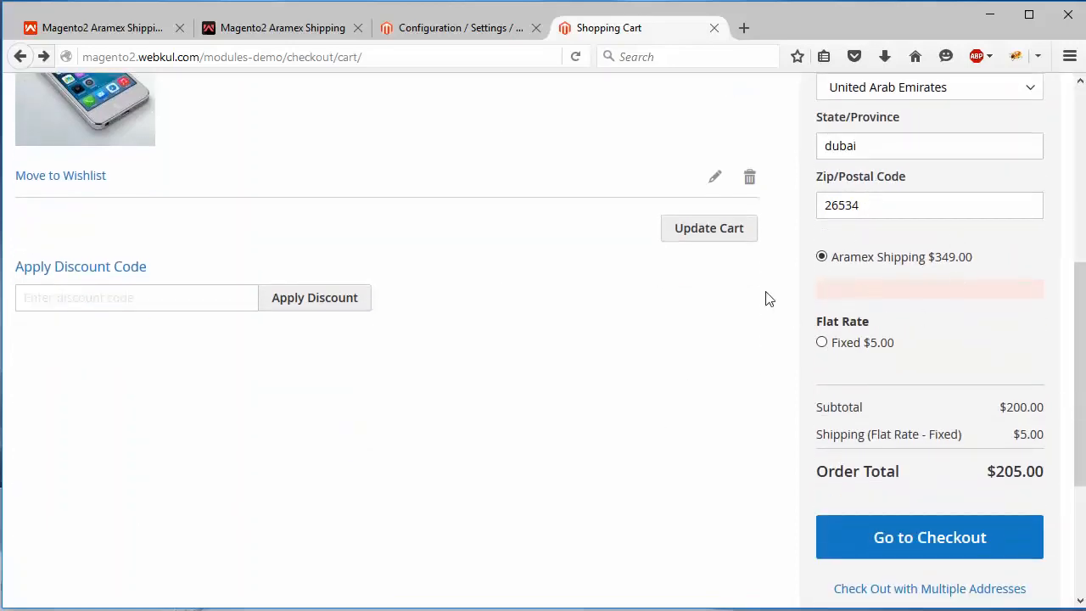
pyautogui.scroll(3)
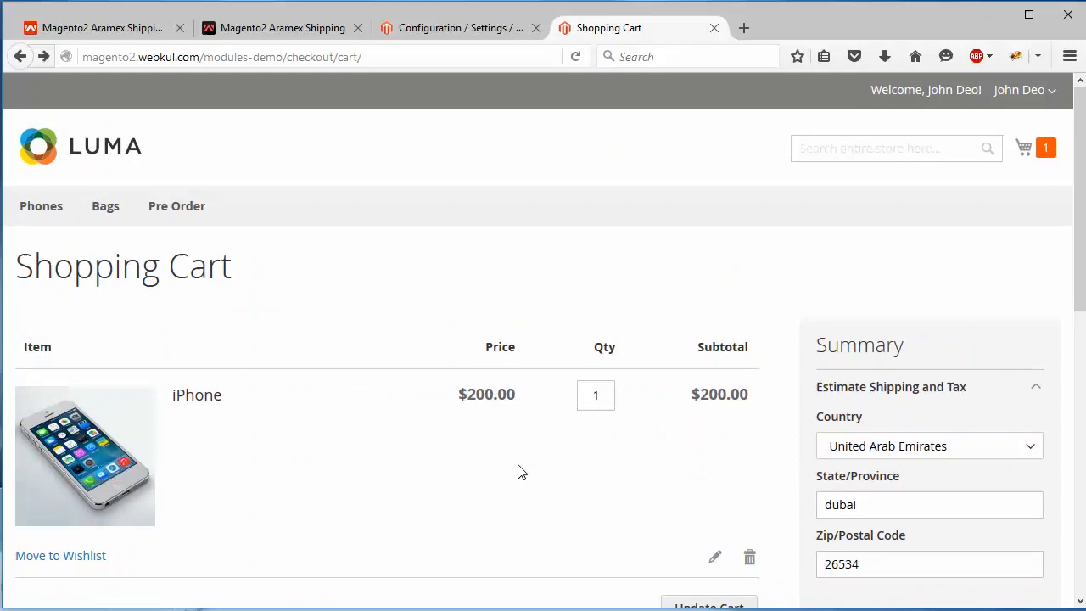
pyautogui.moveTo(743, 431)
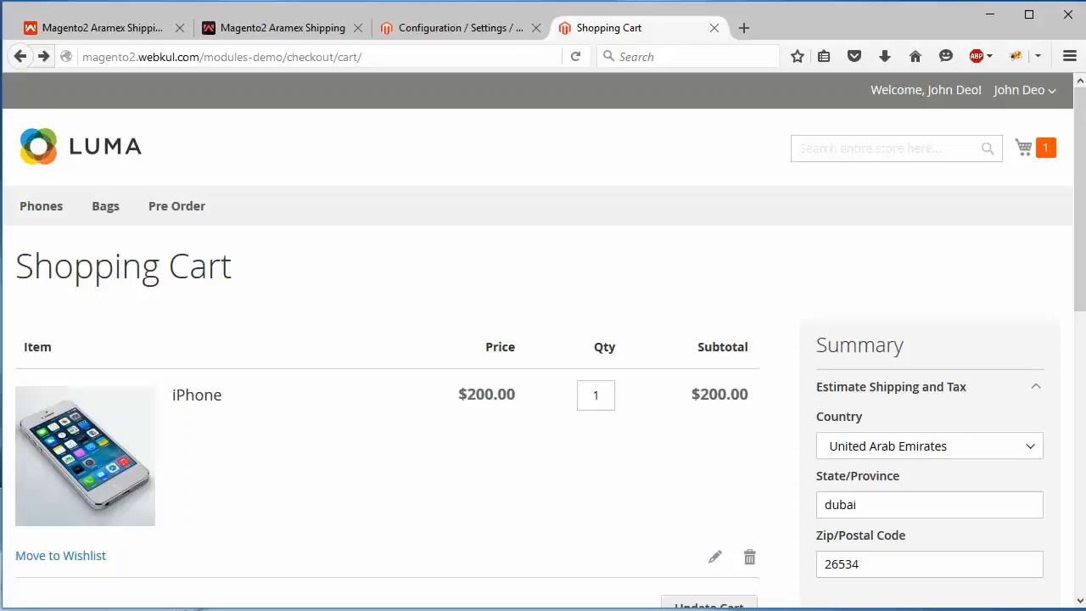
pyautogui.scroll(-3)
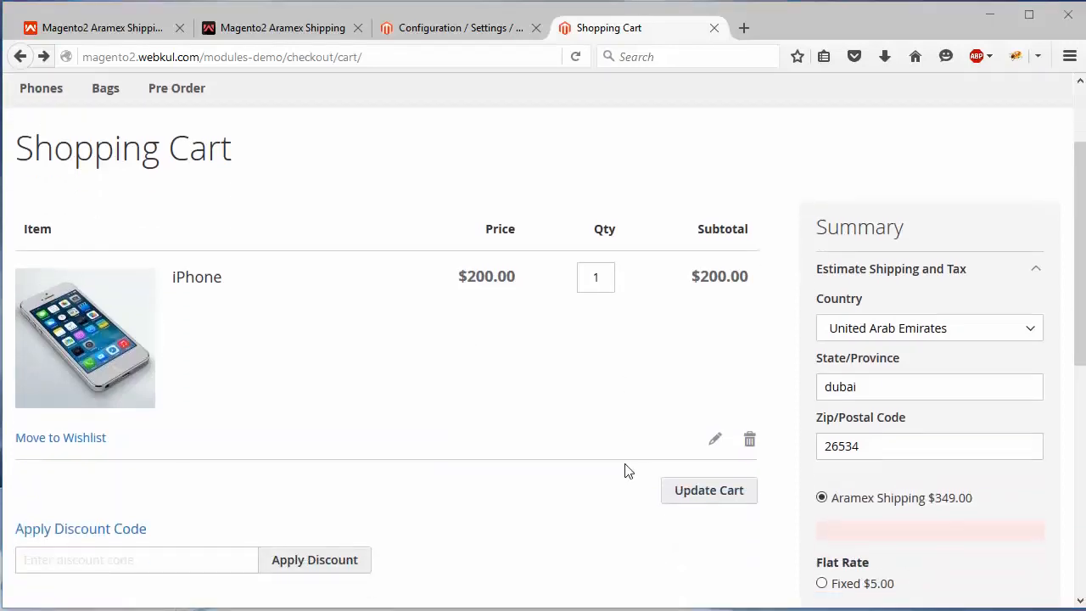
pyautogui.scroll(3)
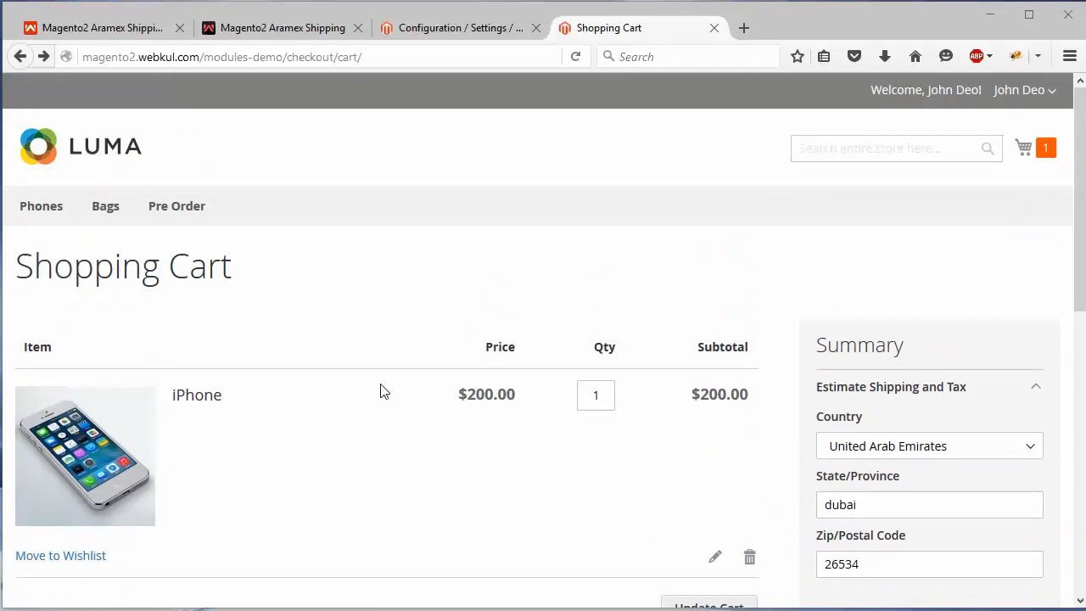
pyautogui.moveTo(309, 340)
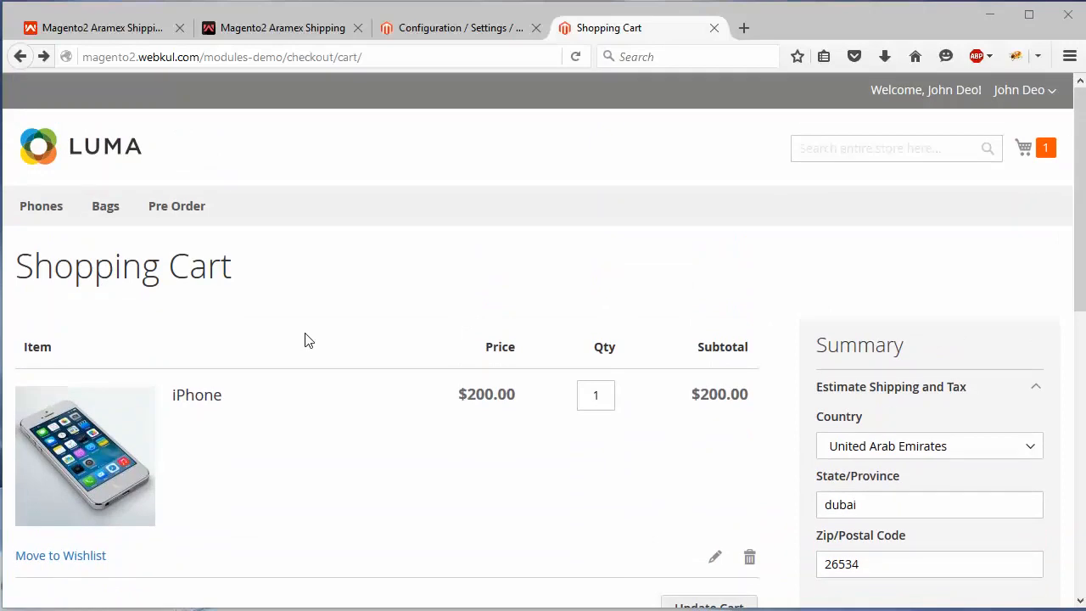
# Step: Return to the Magento2 Aramex Shipping product page on store.webkul.com
pyautogui.click(99, 28)
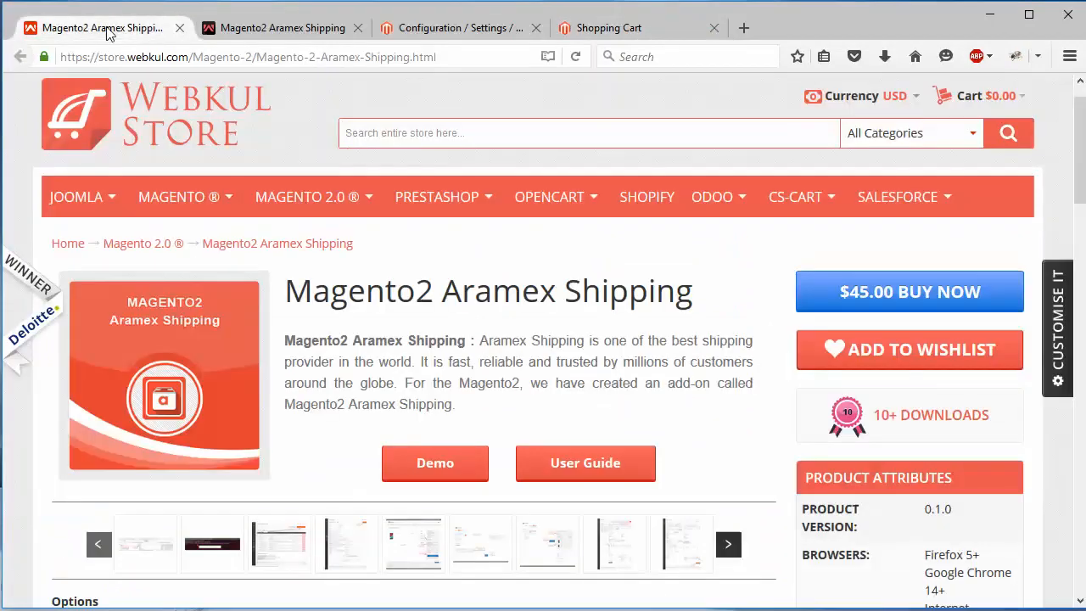
pyautogui.moveTo(522, 414)
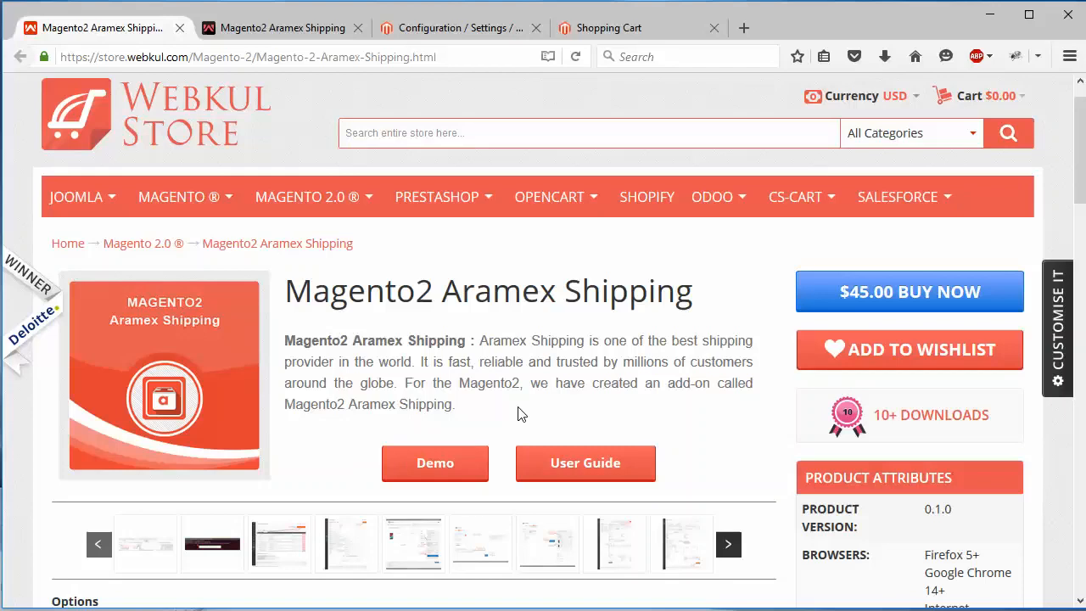
pyautogui.moveTo(604, 387)
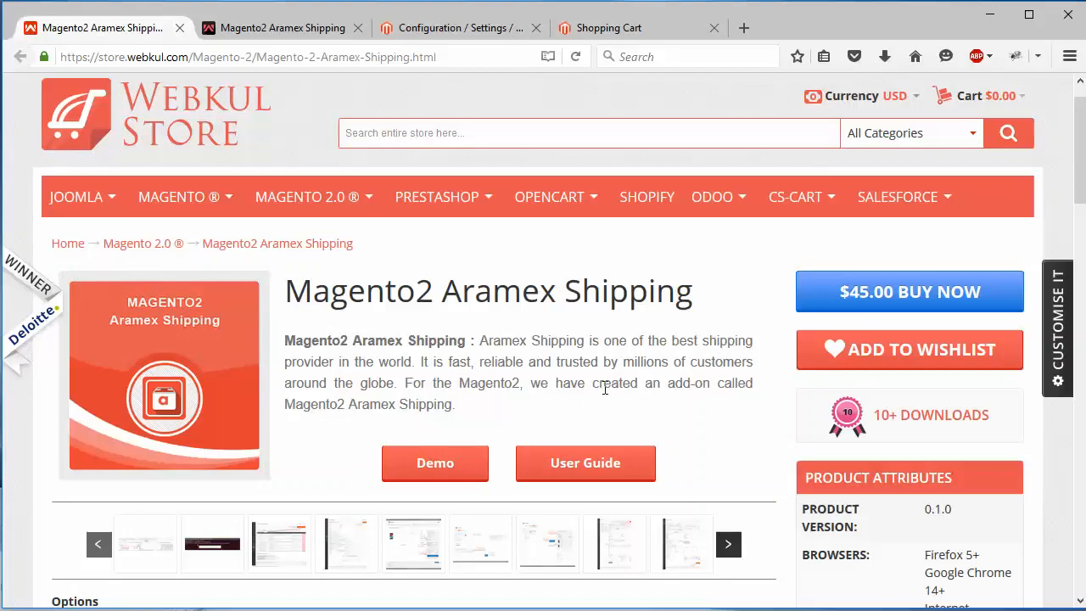